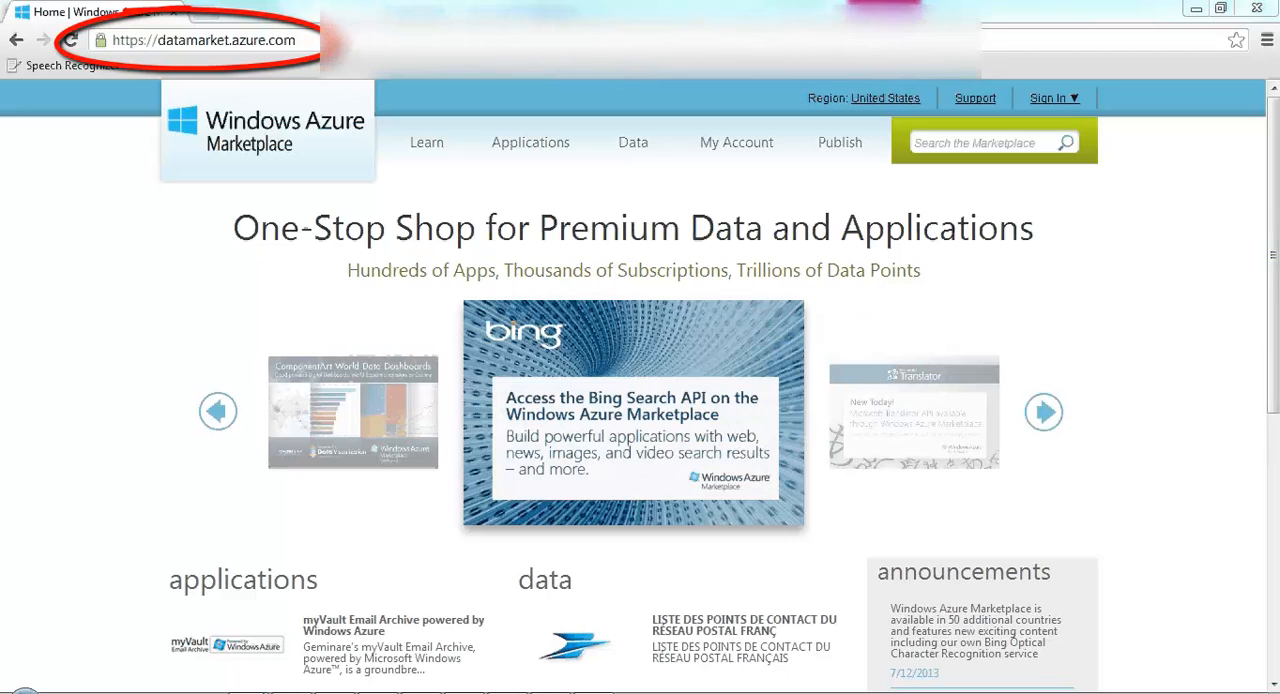
mouse_move(1068, 22)
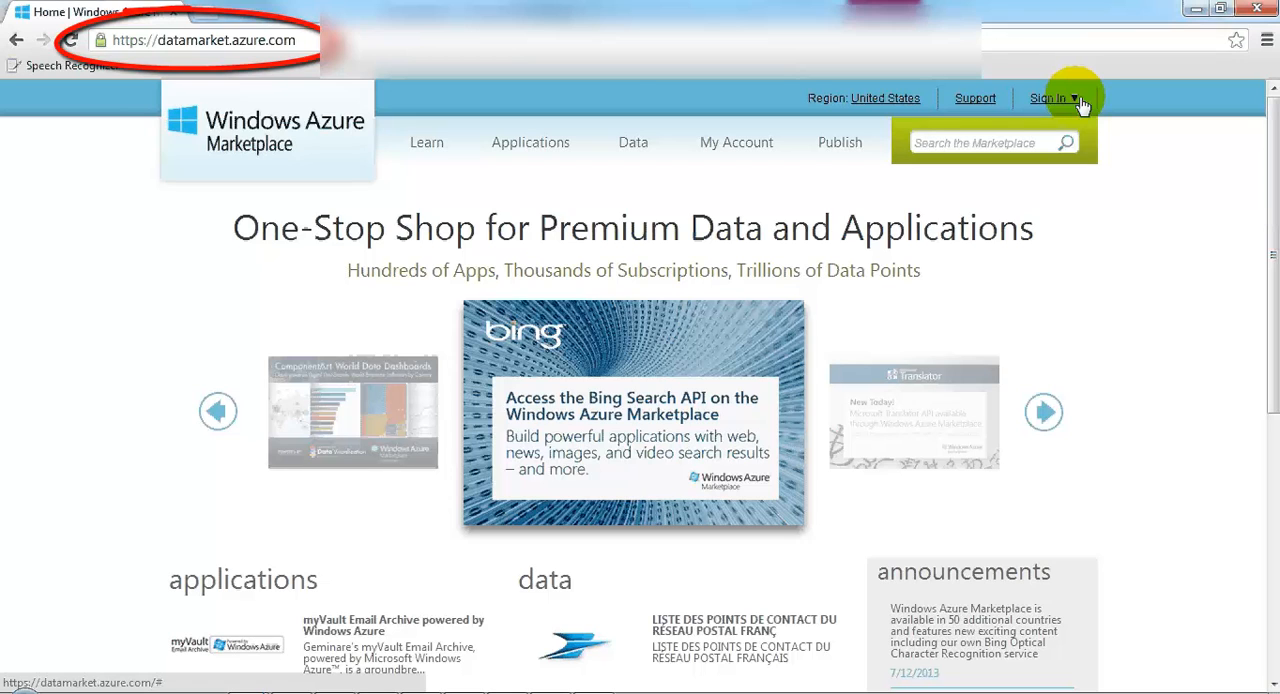
Step: Start signing in from the datamarket.azure.com header to reach the Microsoft account page
left_click(1048, 98)
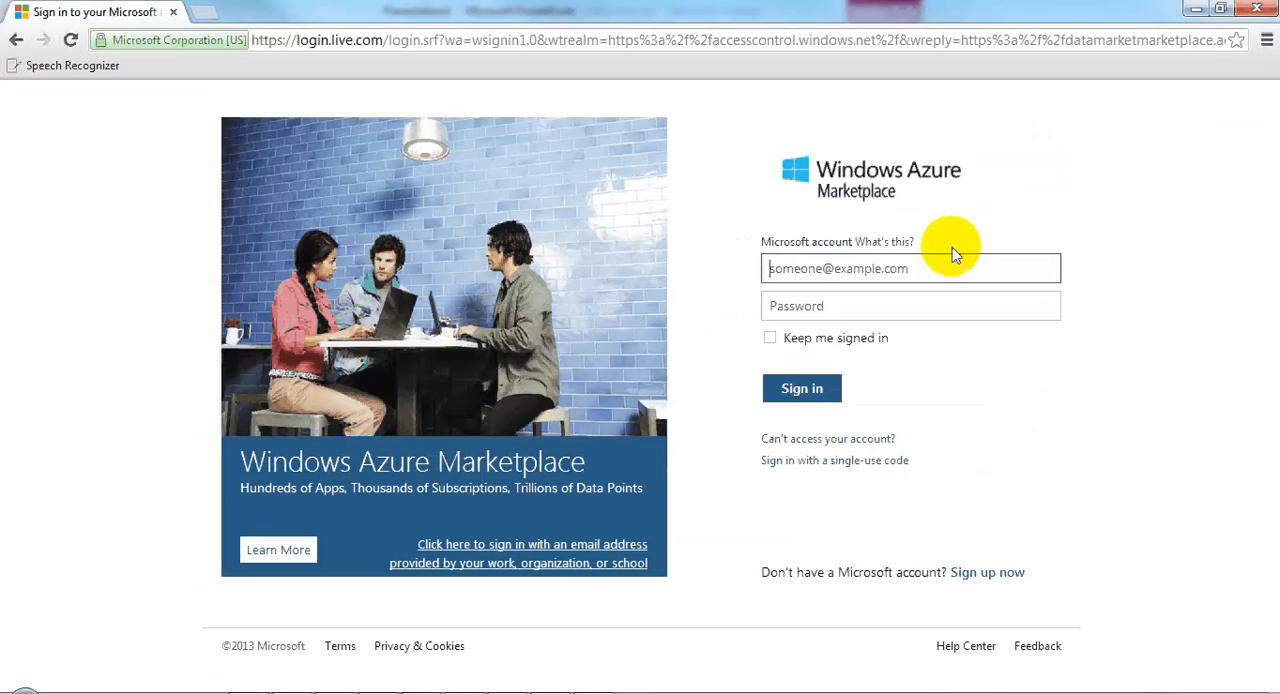
Step: Enter the Microsoft account address from the suggestion and its password, then submit to sign in
type("te")
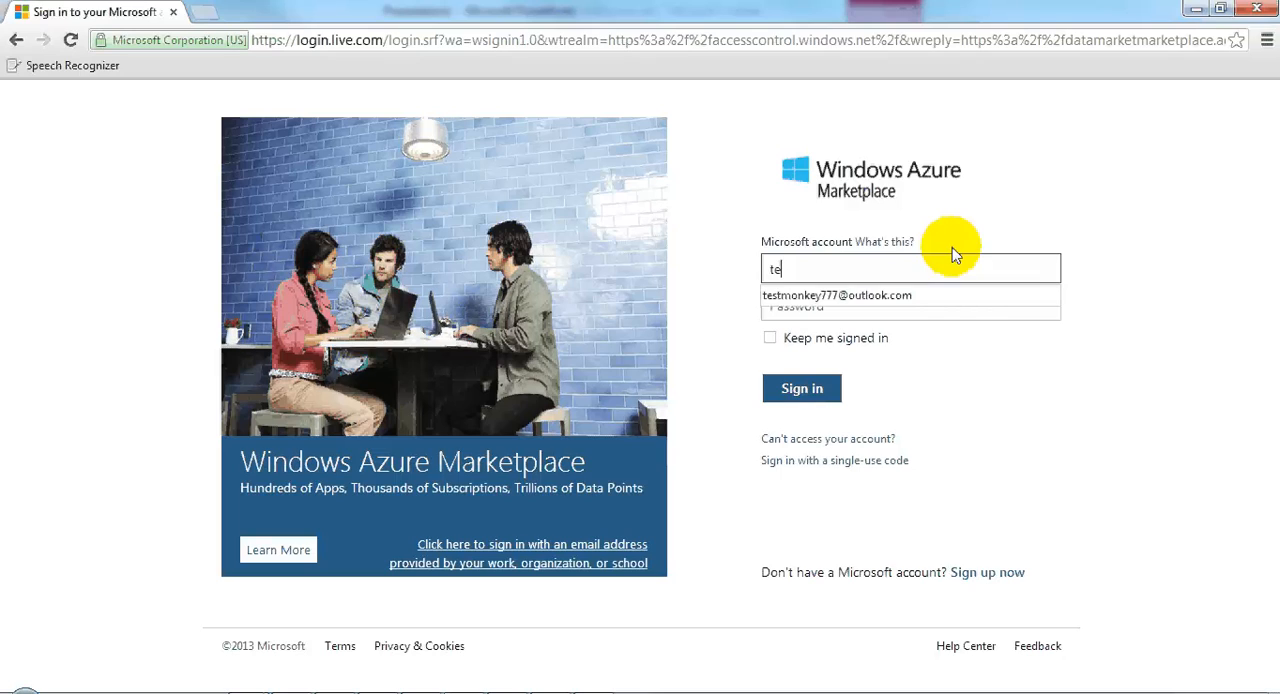
type("s")
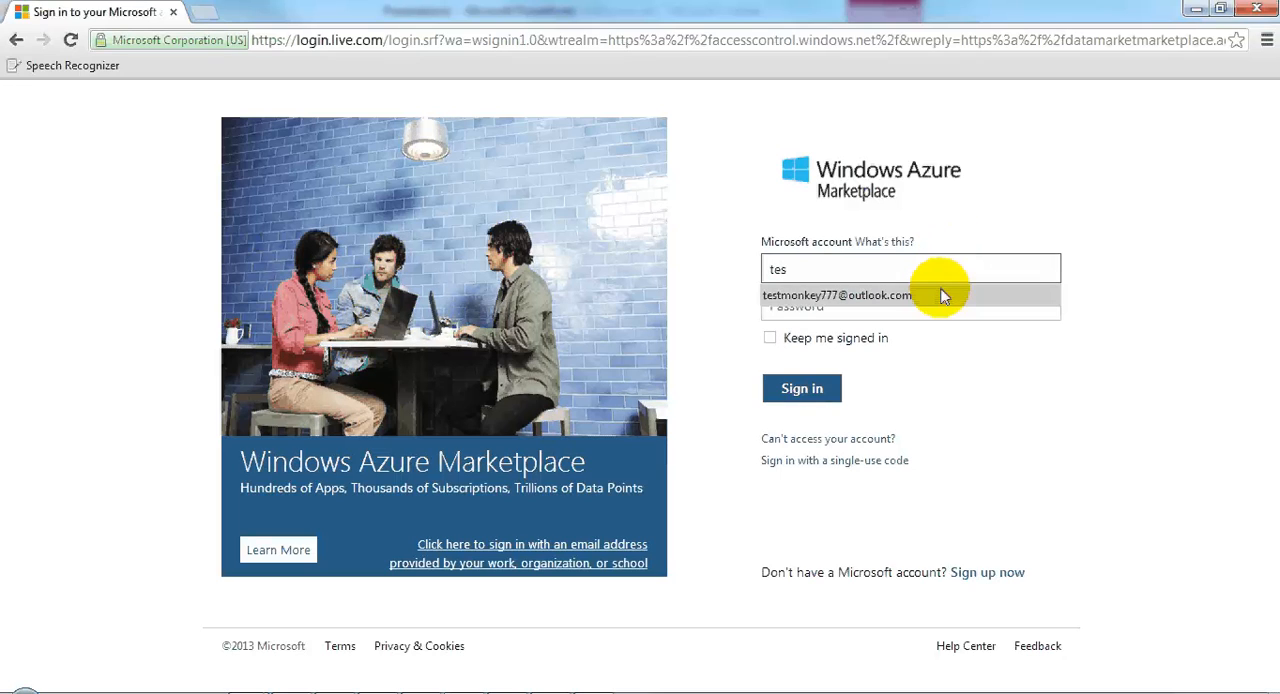
left_click(837, 295)
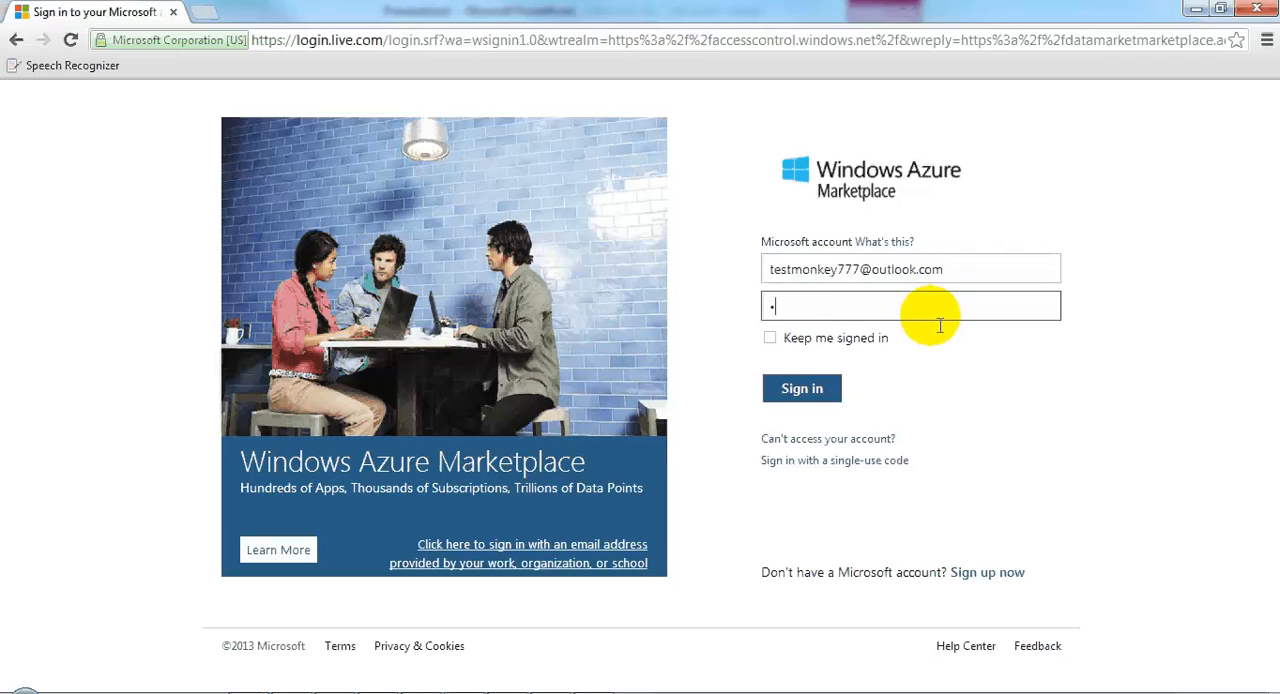
type("password")
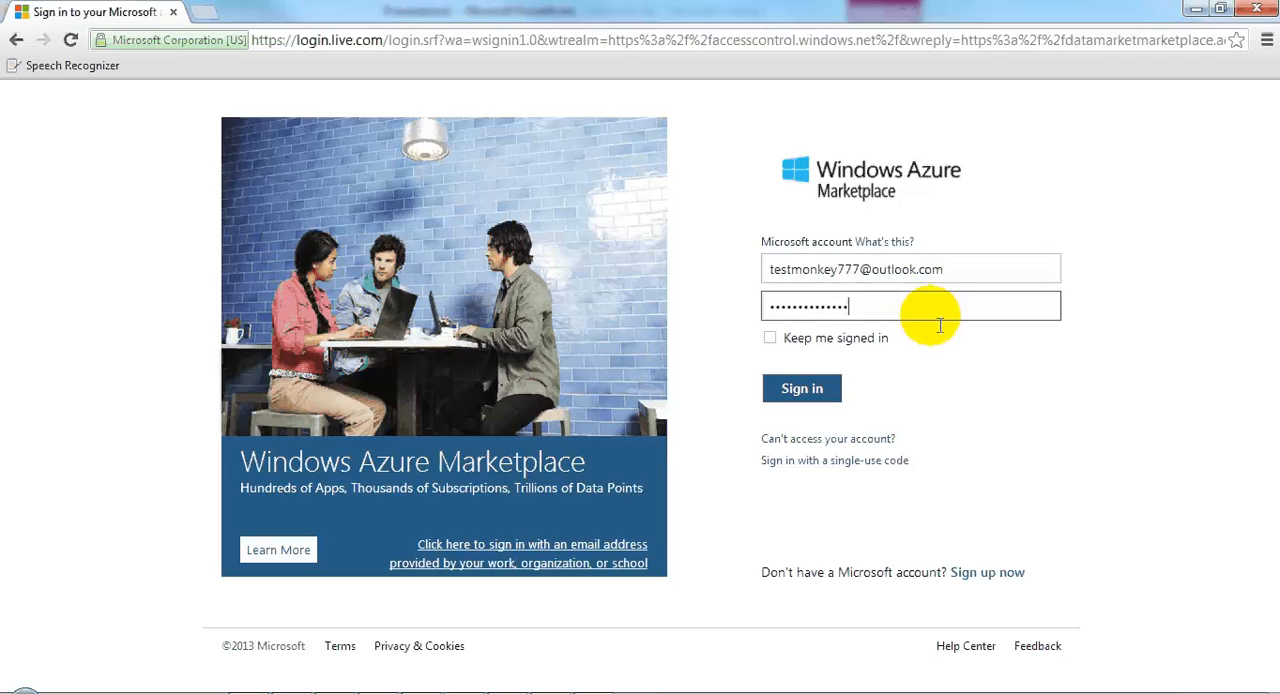
left_click(801, 388)
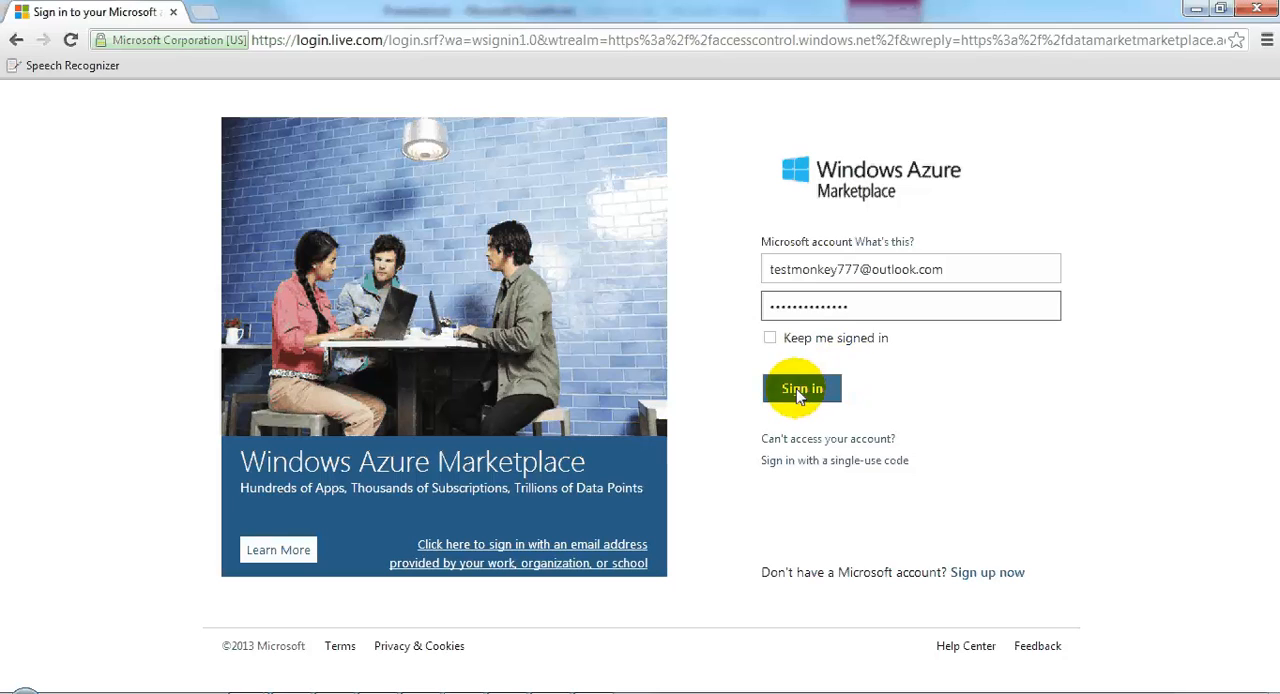
left_click(801, 388)
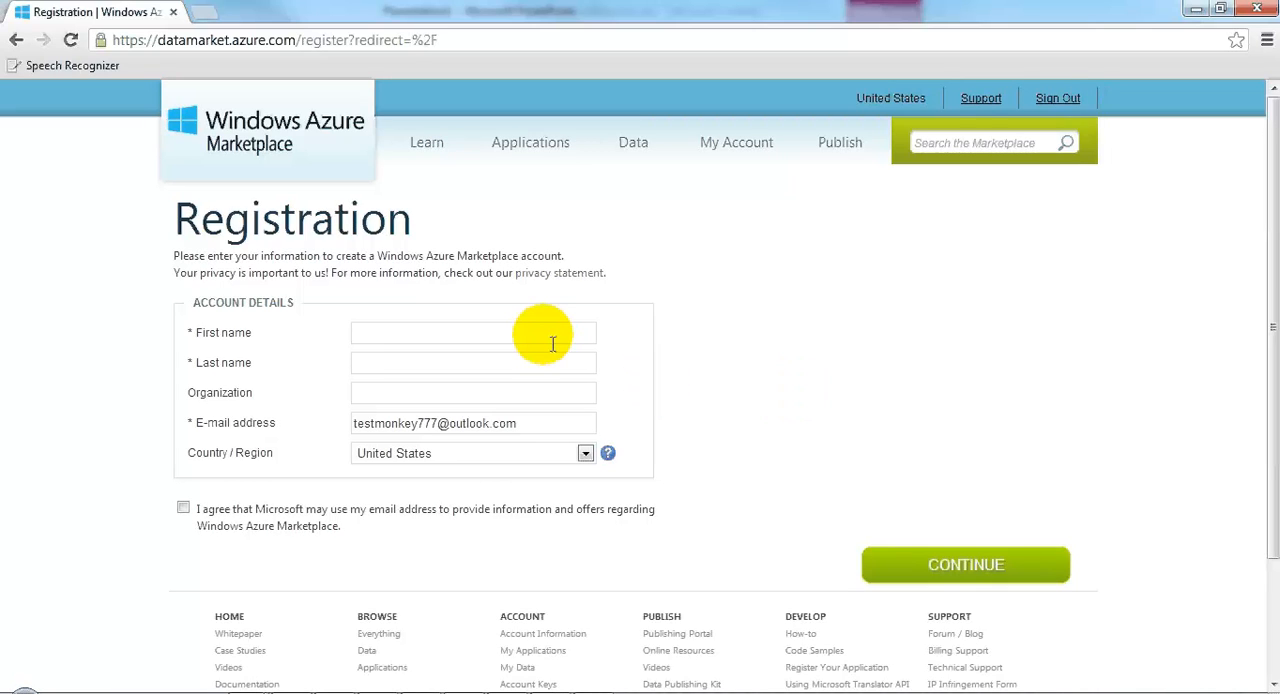
Step: Register as 'Test' 'Monk...' with the Terms of Use accepted, landing on the greeted home page
type("Test")
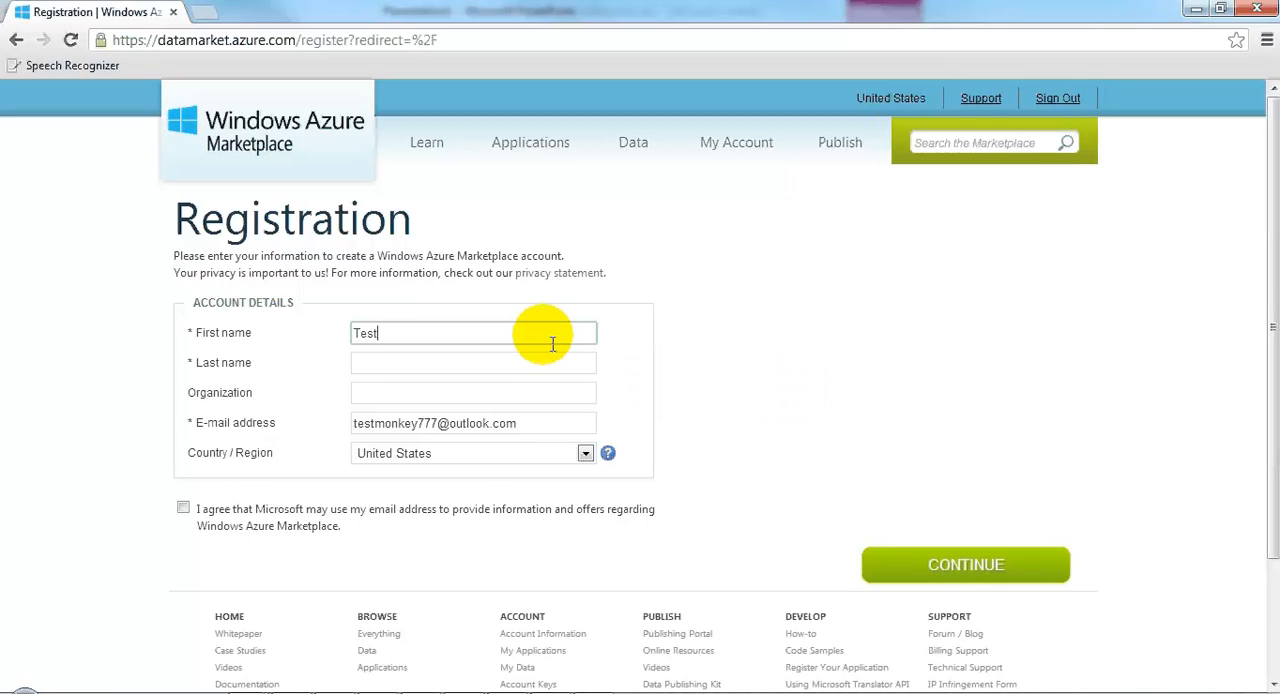
type("Monkey")
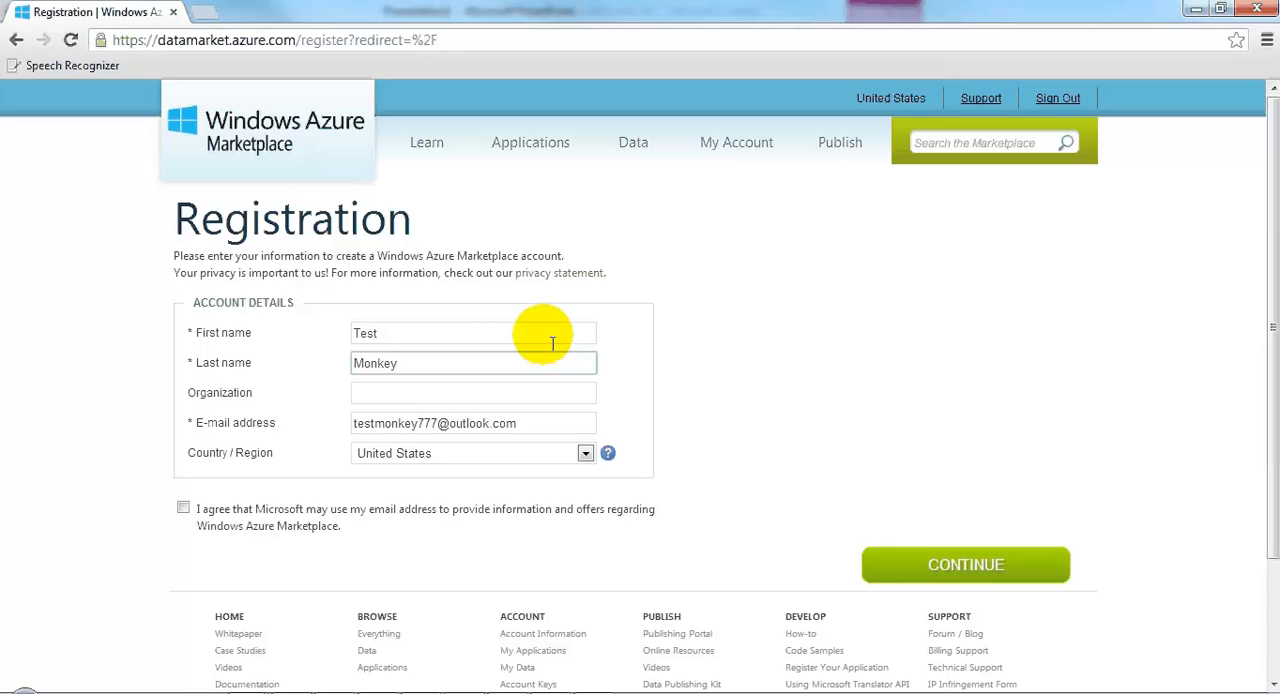
mouse_move(628, 462)
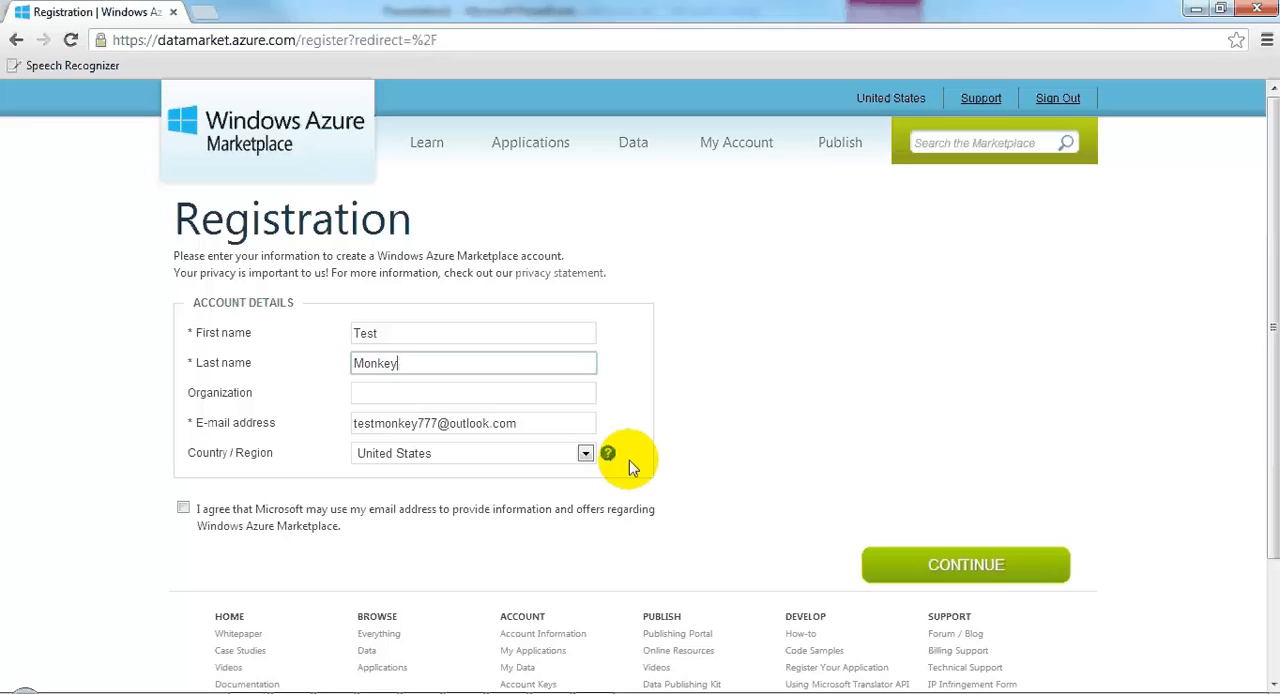
mouse_move(965, 564)
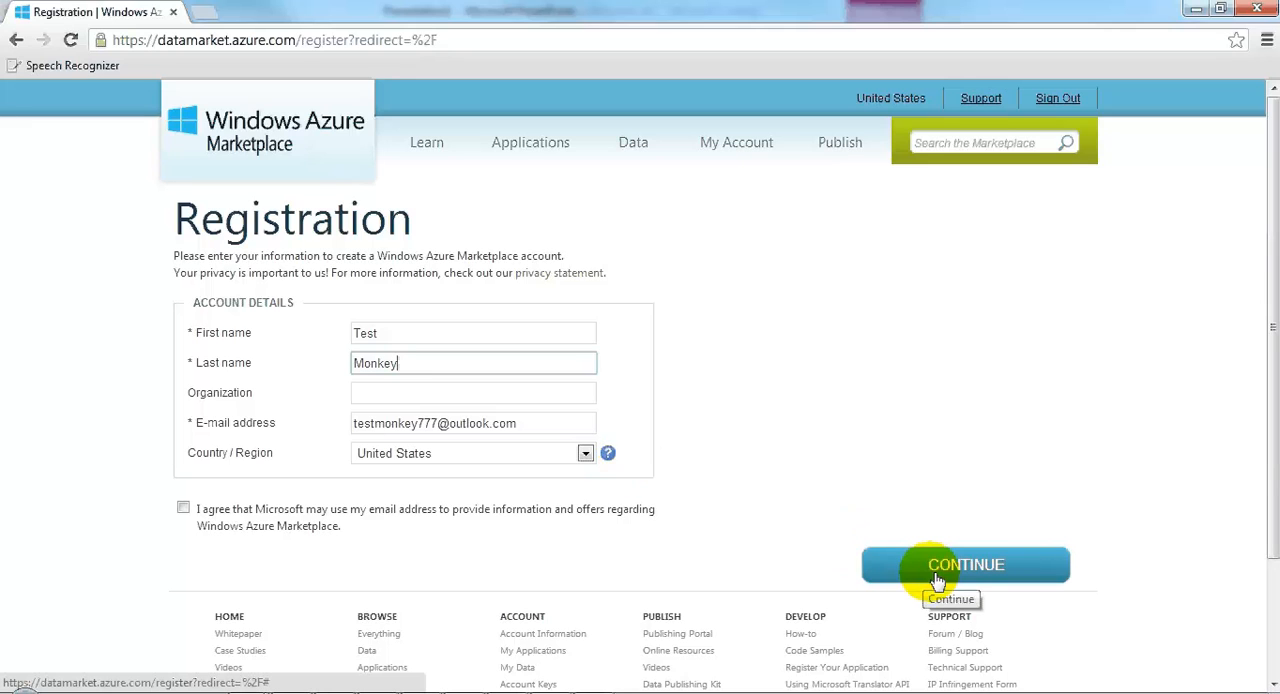
left_click(964, 564)
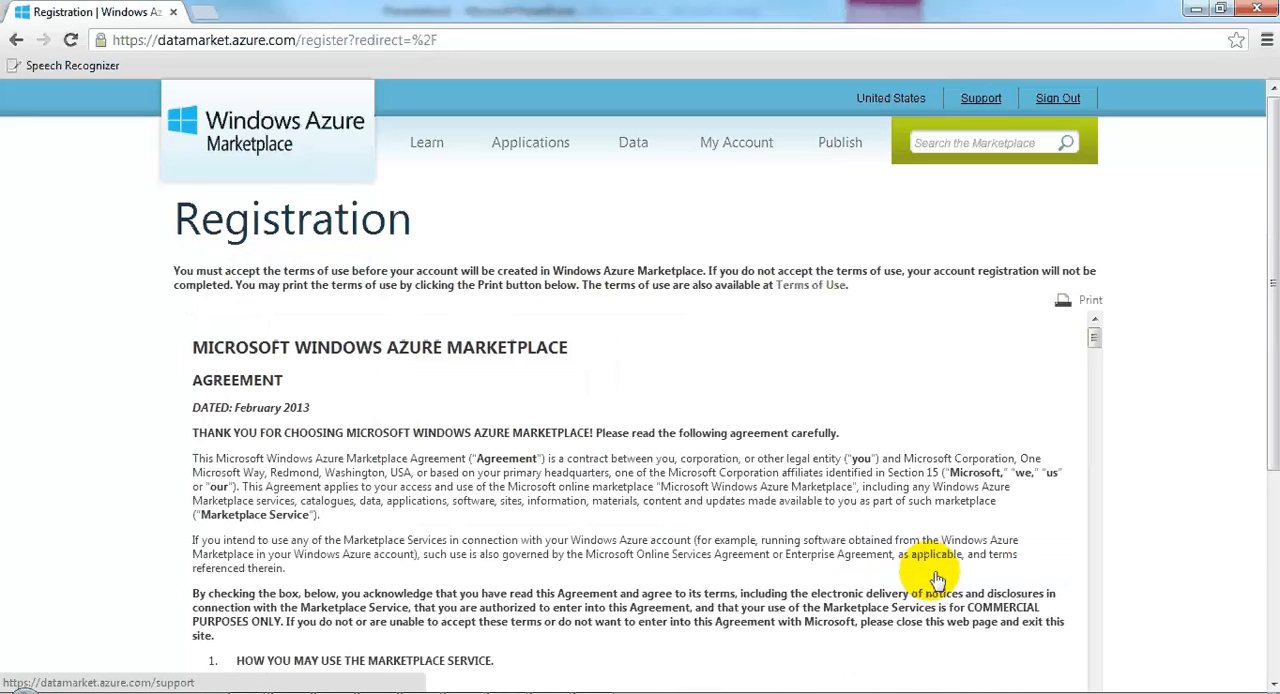
scroll("down", 3)
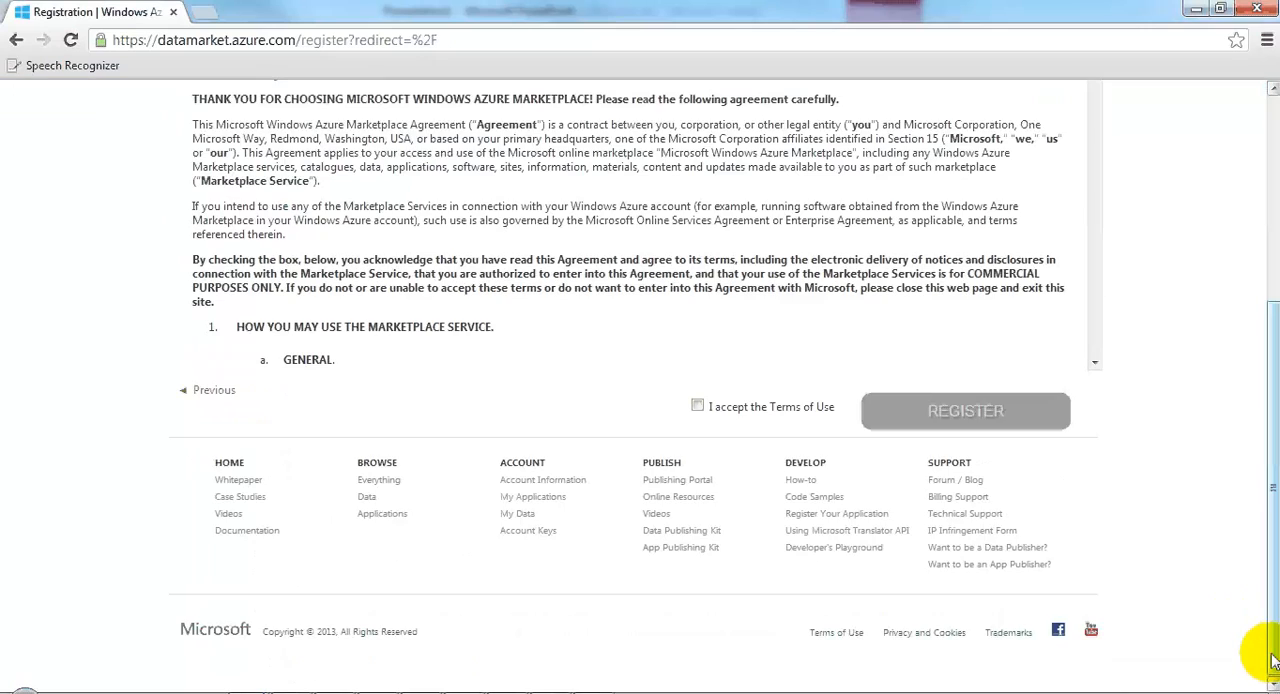
mouse_move(872, 450)
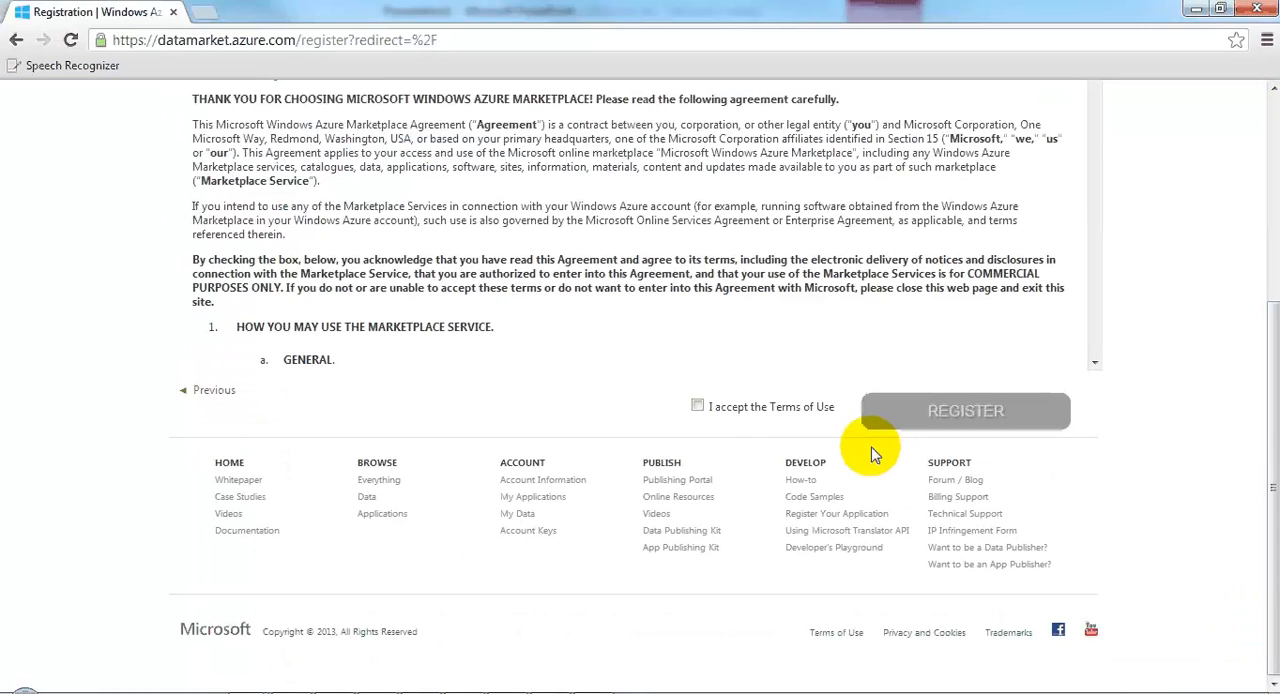
left_click(697, 406)
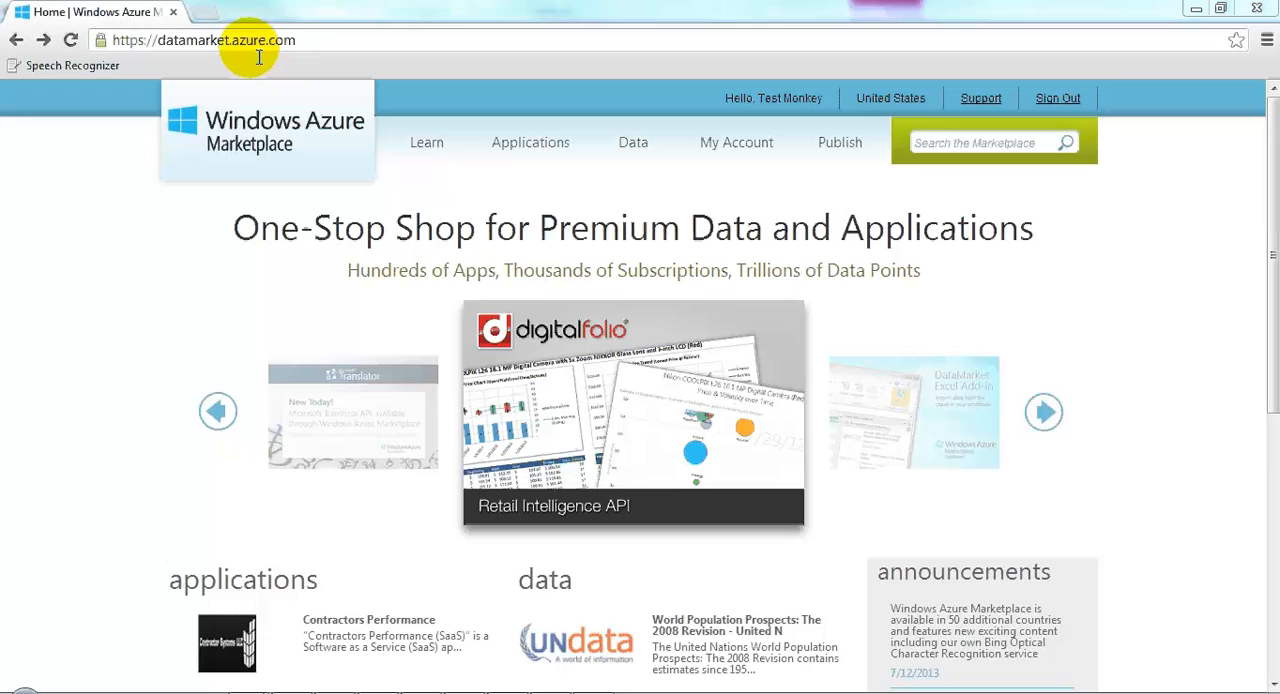
Step: Navigate to the developer/applications/ page and begin registering a new application
left_click(205, 40)
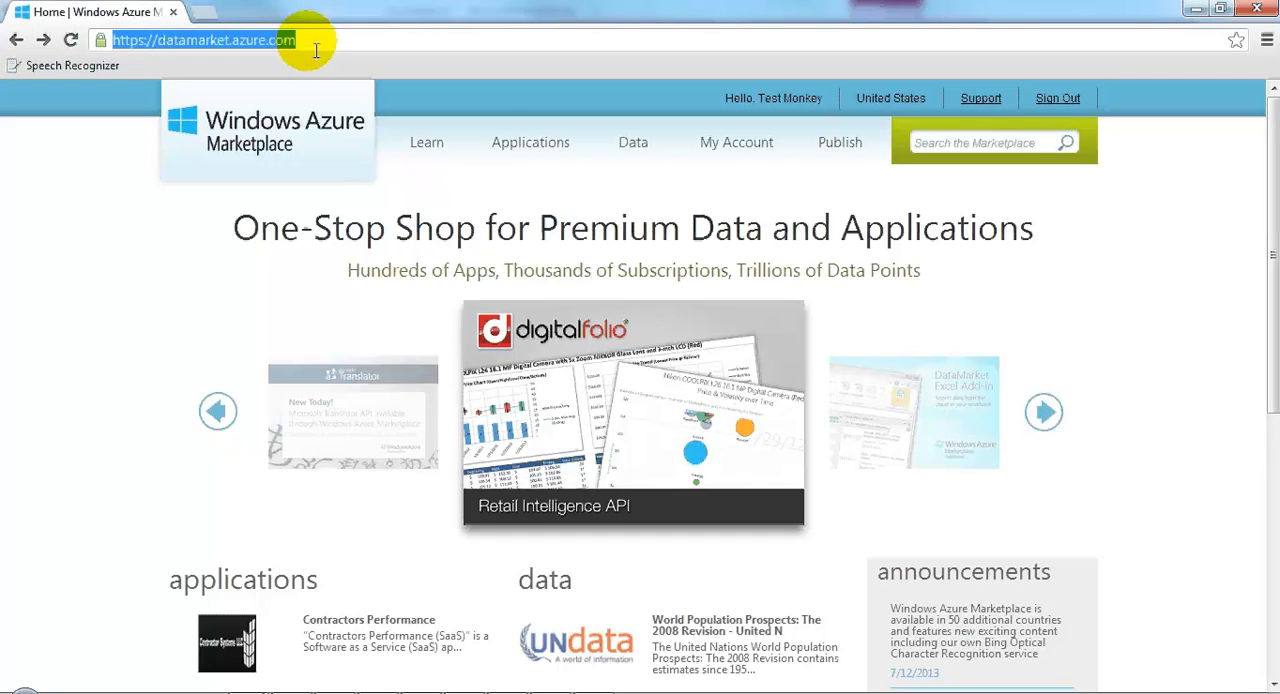
type("developer/applications/")
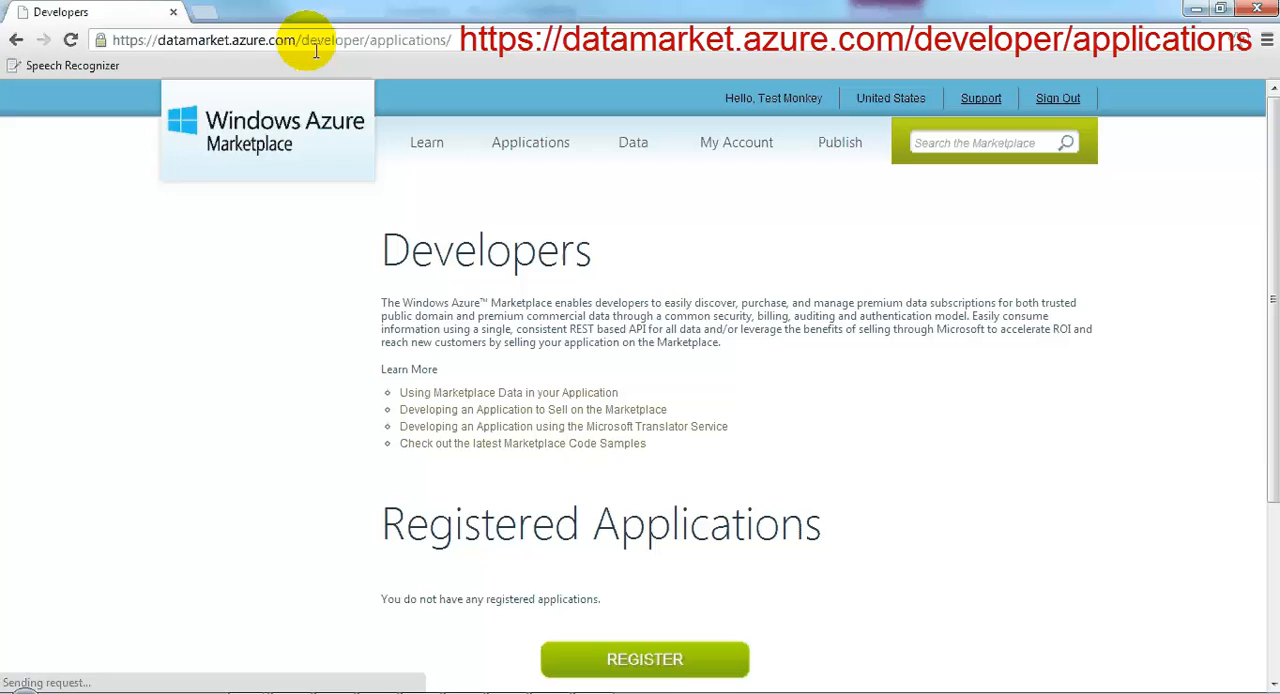
mouse_move(350, 82)
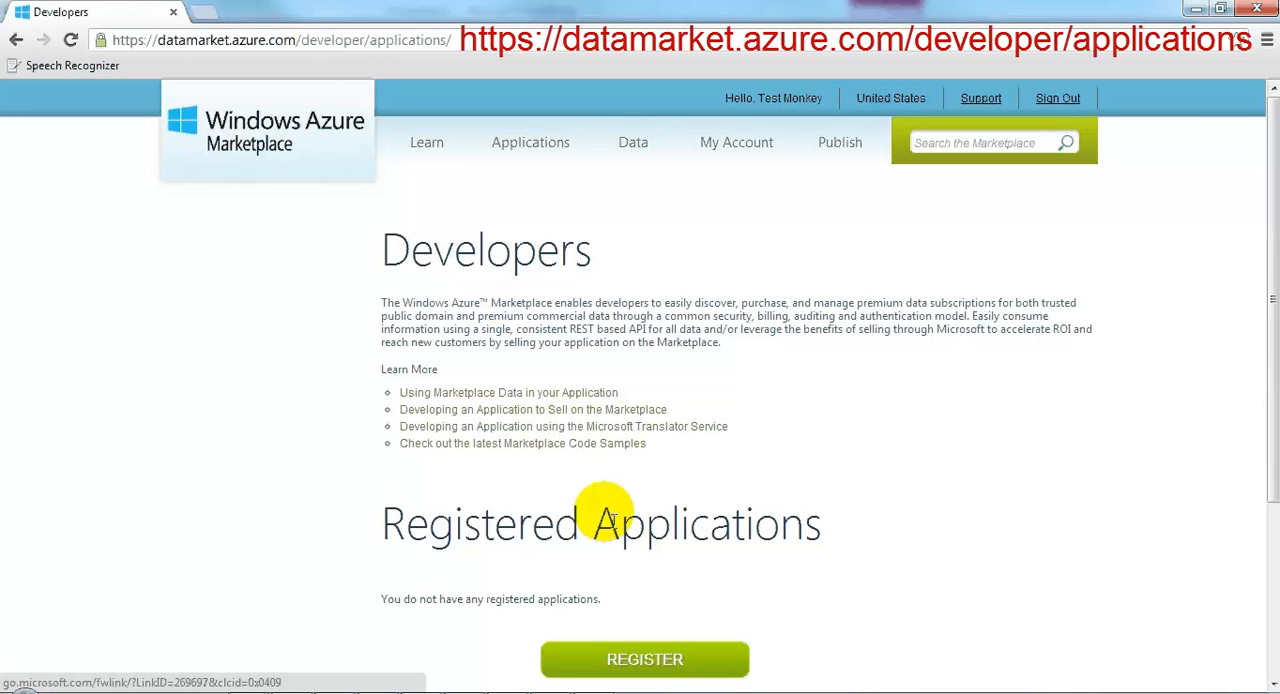
left_click(644, 659)
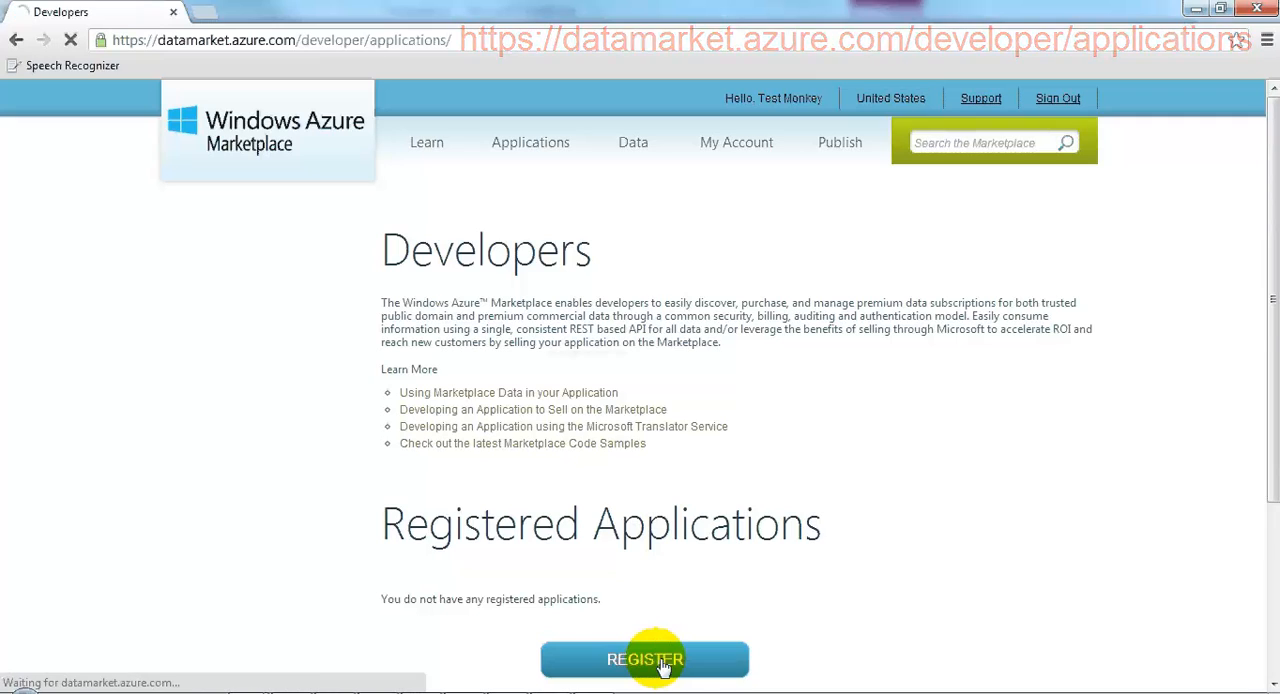
left_click(645, 659)
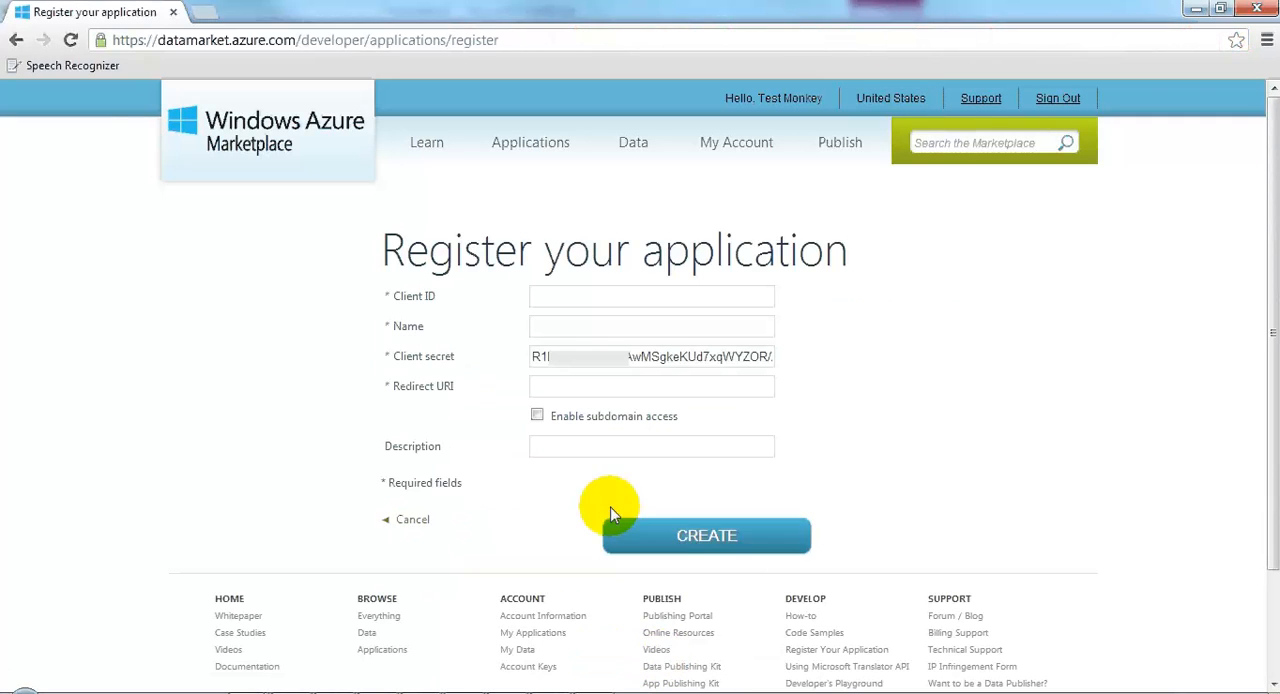
mouse_move(588, 303)
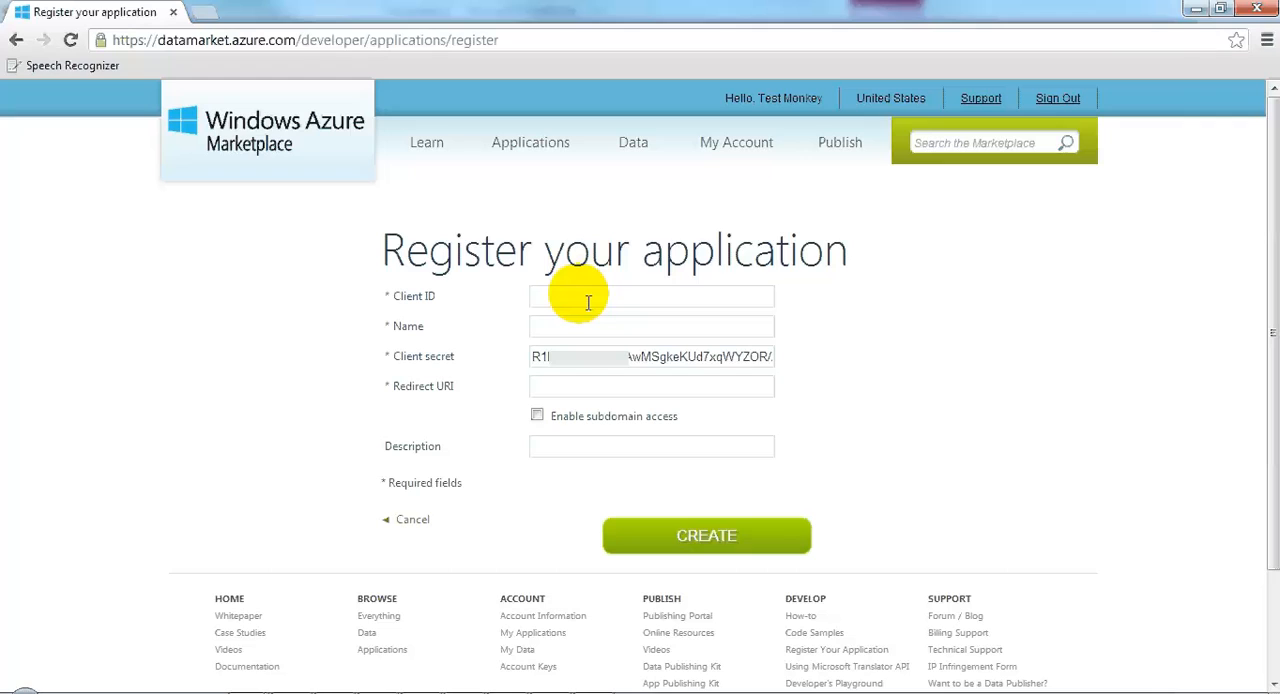
mouse_move(668, 210)
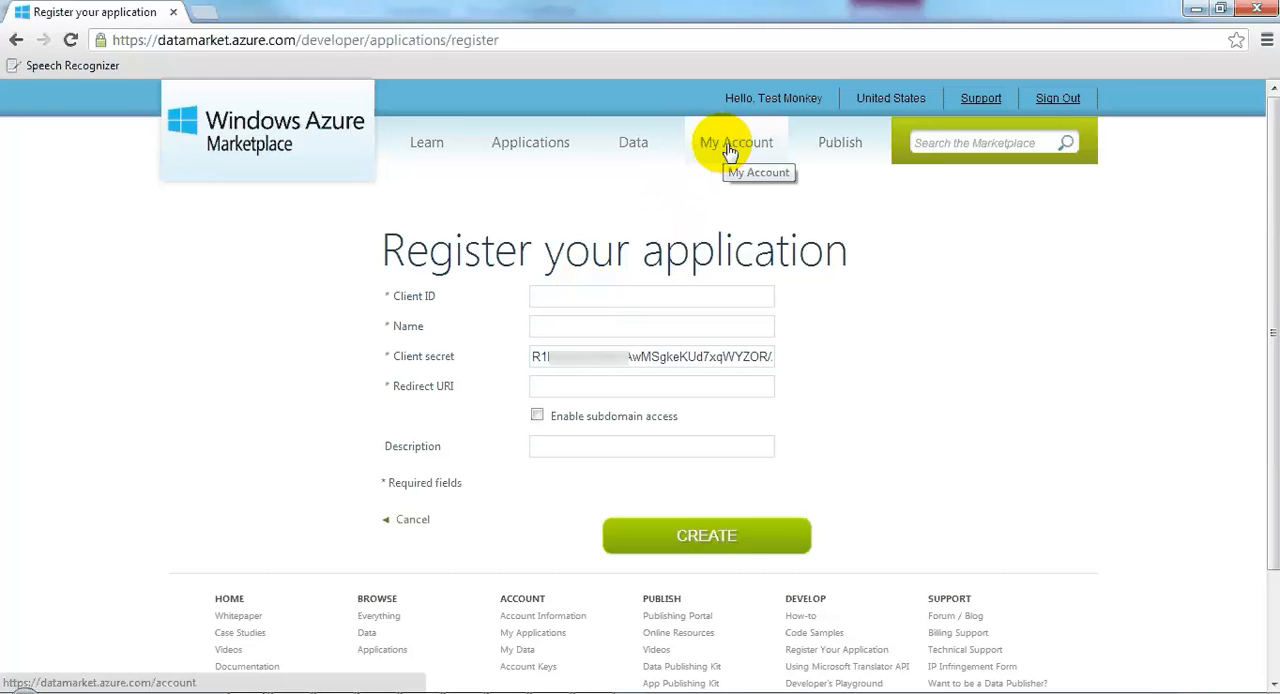
Step: Copy the Customer ID from My Account and return to the Register your application form
left_click(736, 142)
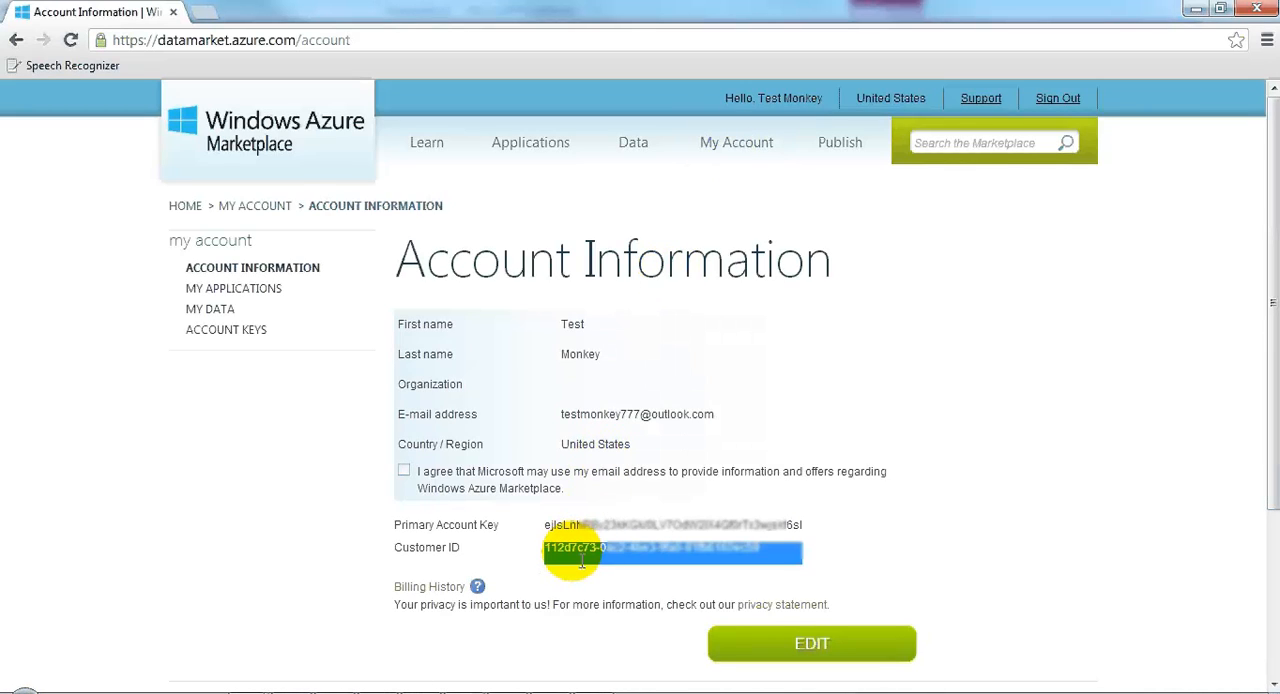
key("ctrl+c")
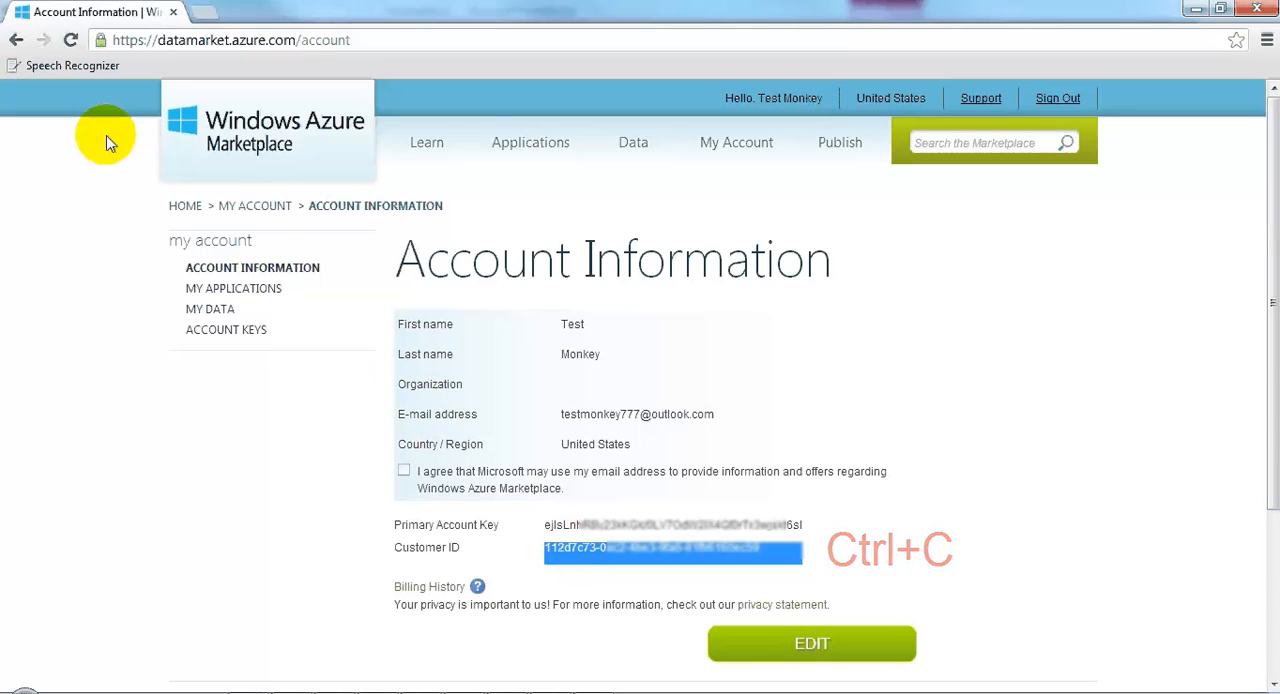
left_click(16, 40)
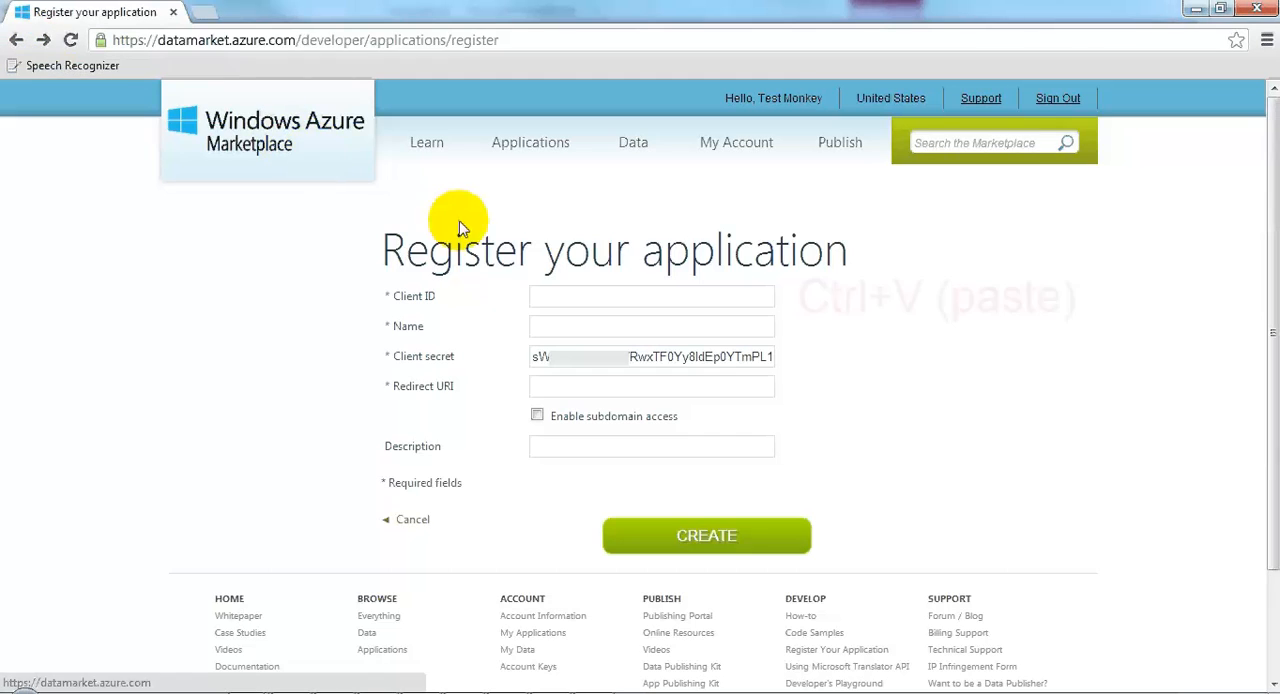
Step: Paste the Customer ID as Client ID and name the application 'Test Monkey'
left_click(651, 296)
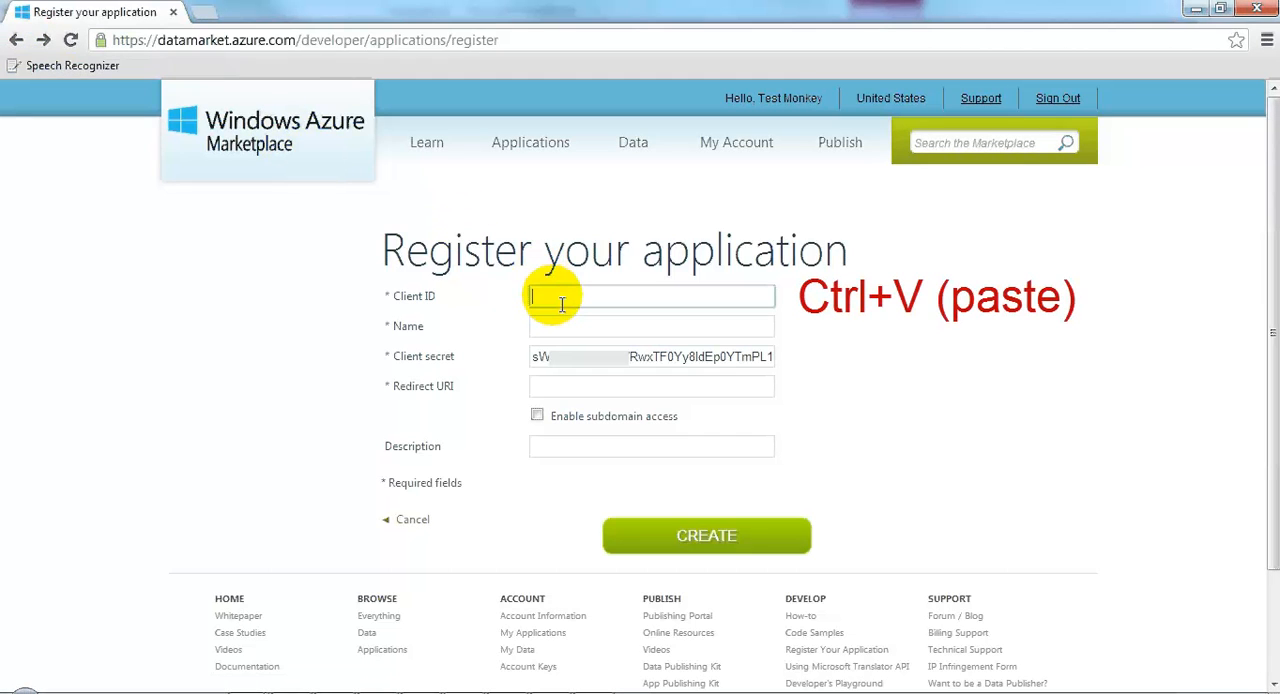
key("ctrl+v")
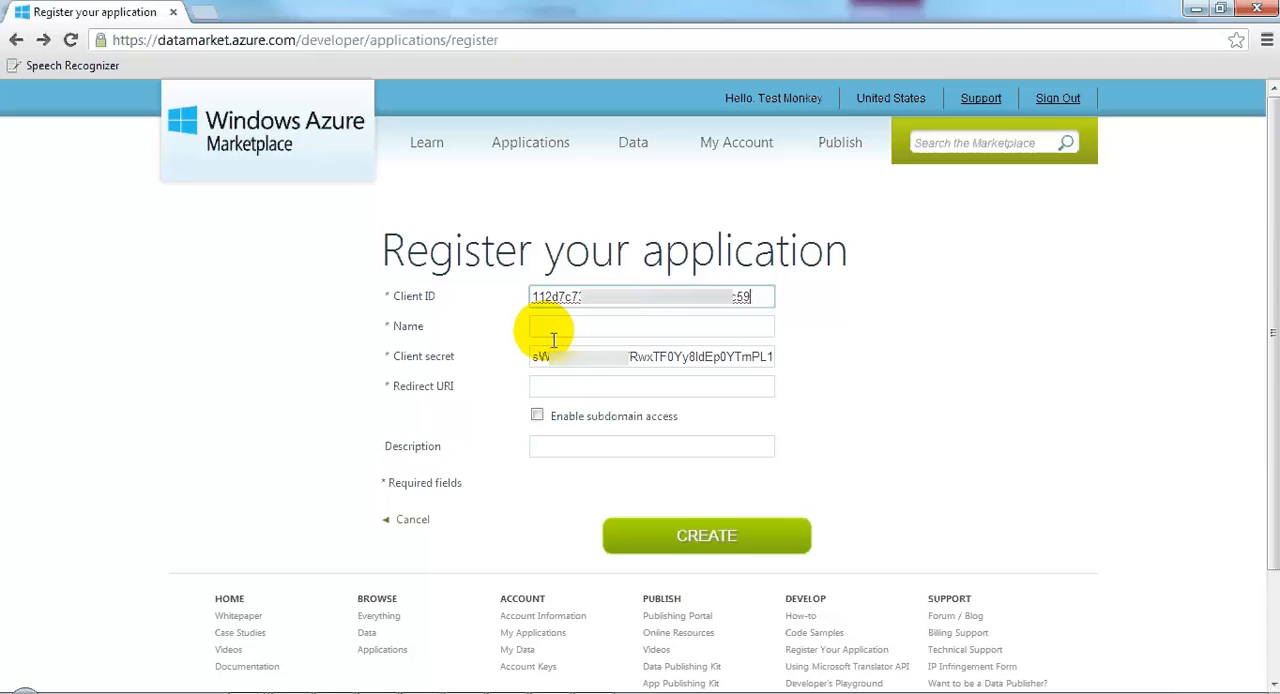
type("T")
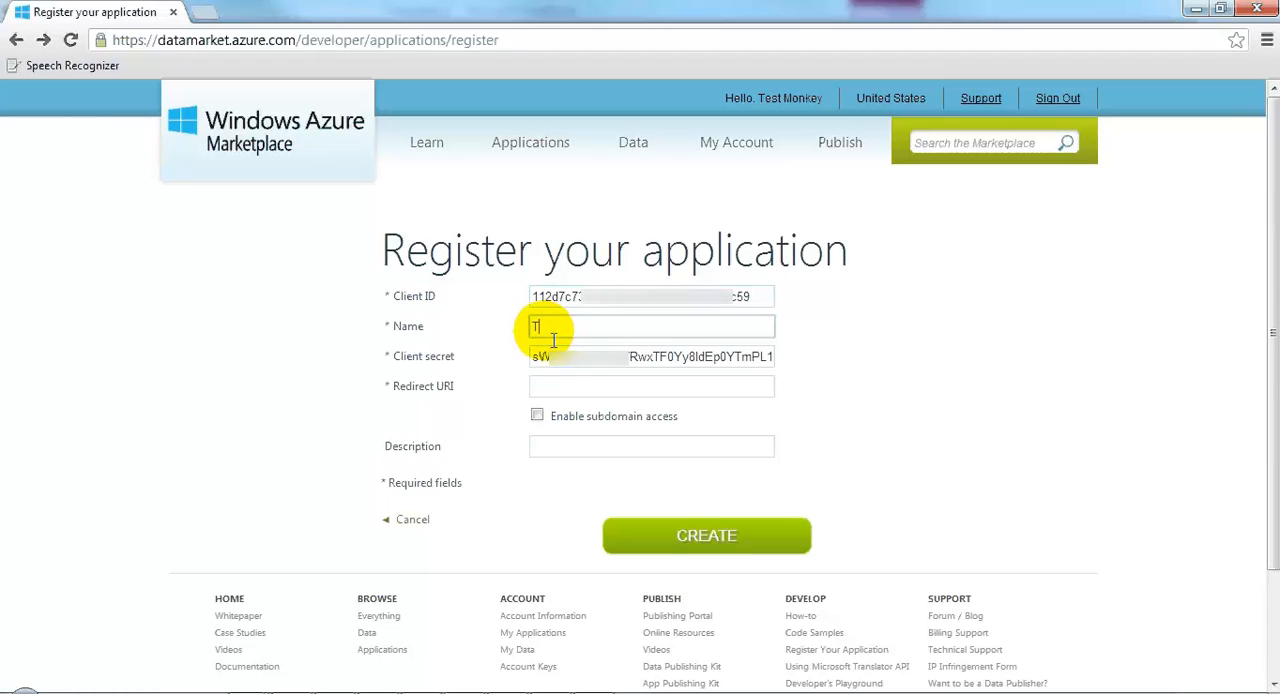
type("Test Mo")
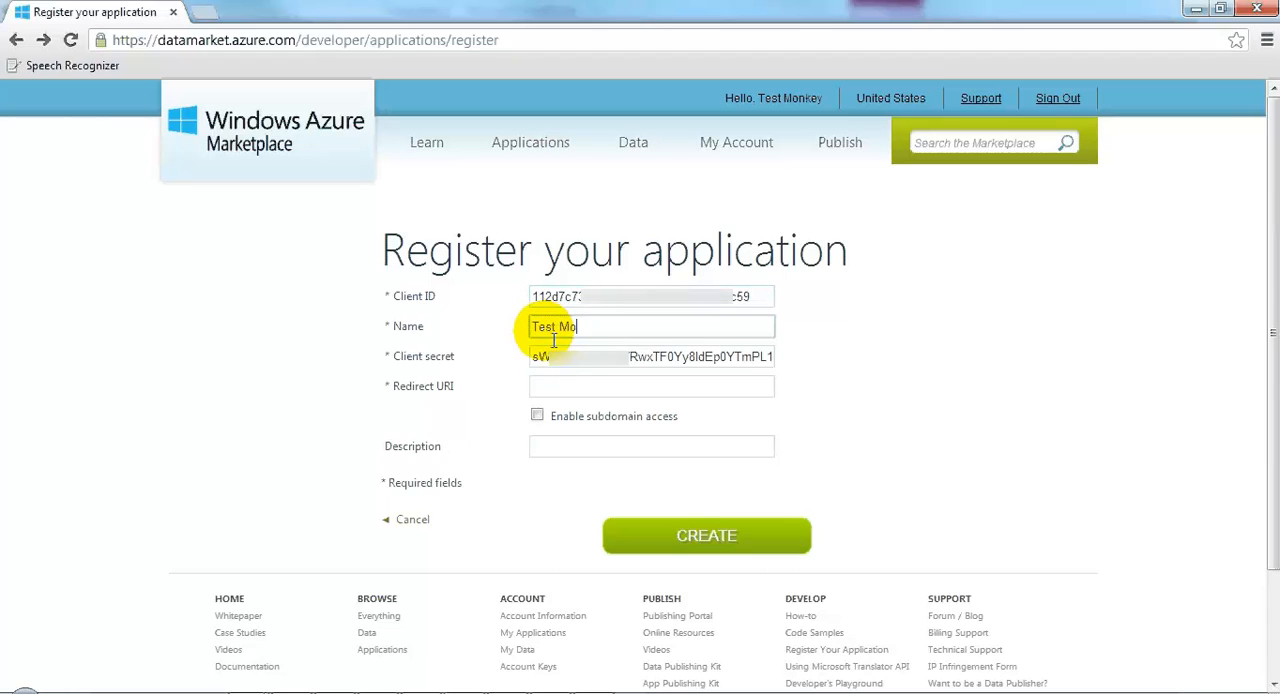
type("nkey")
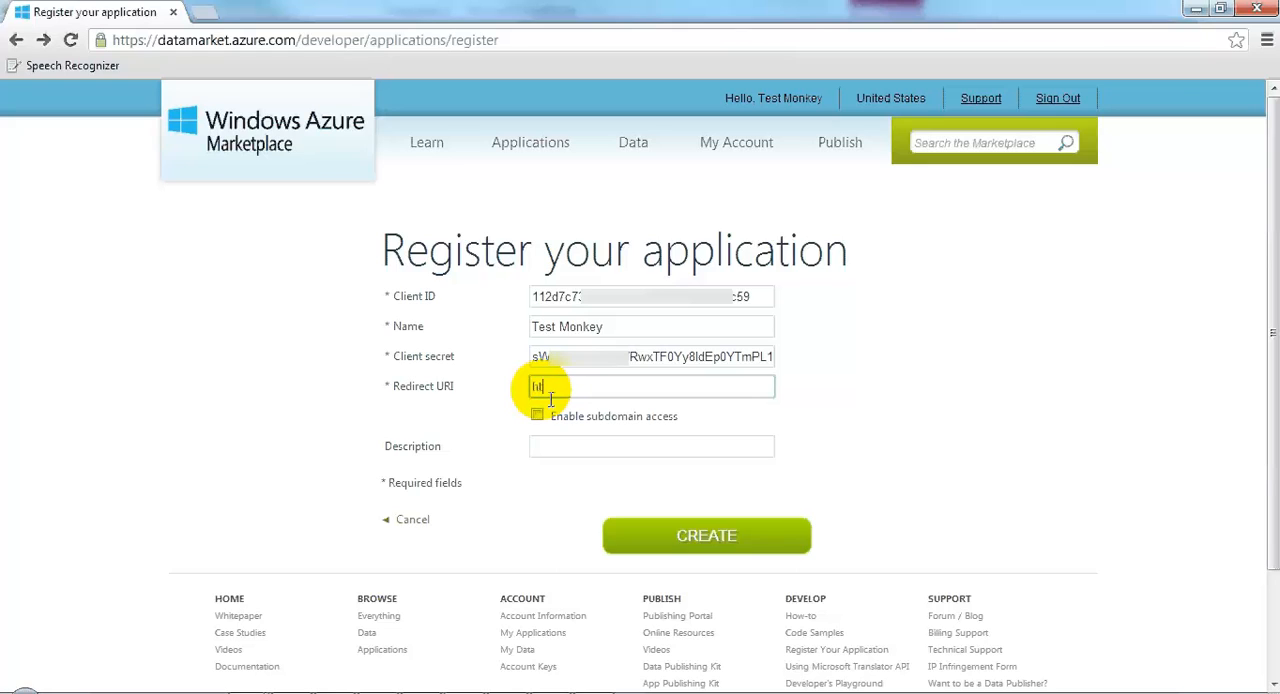
type("http://g")
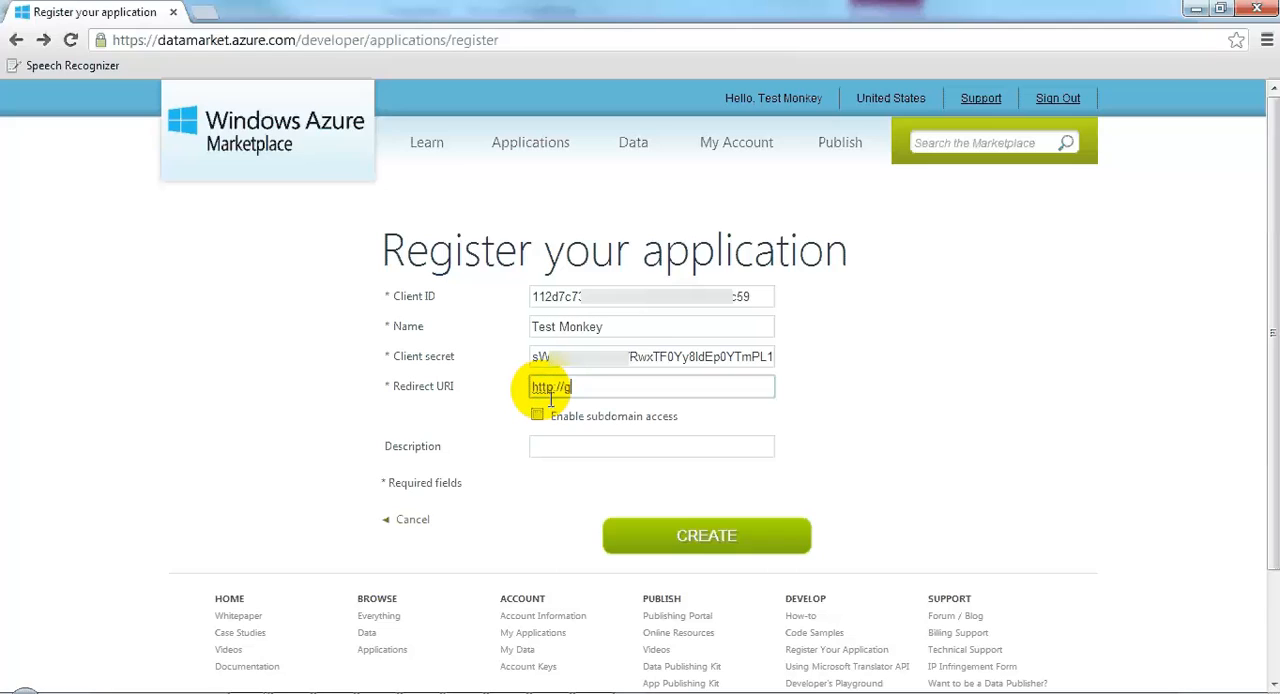
type("oogle")
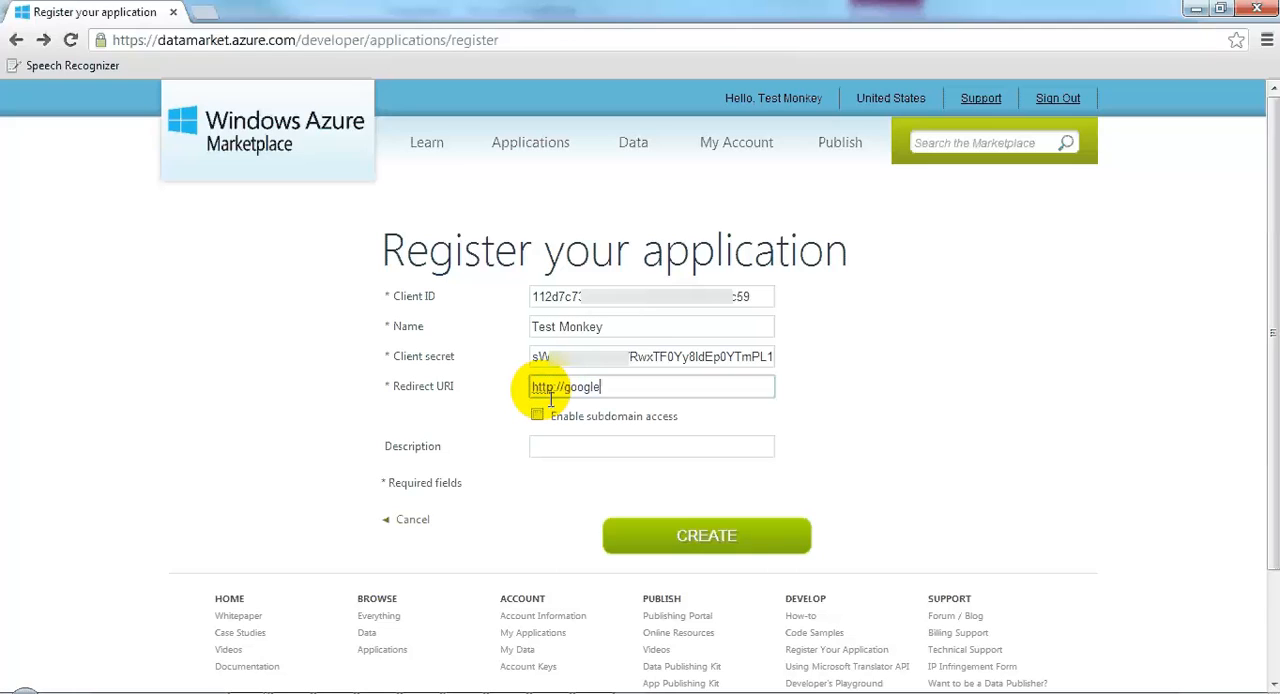
type(".com/")
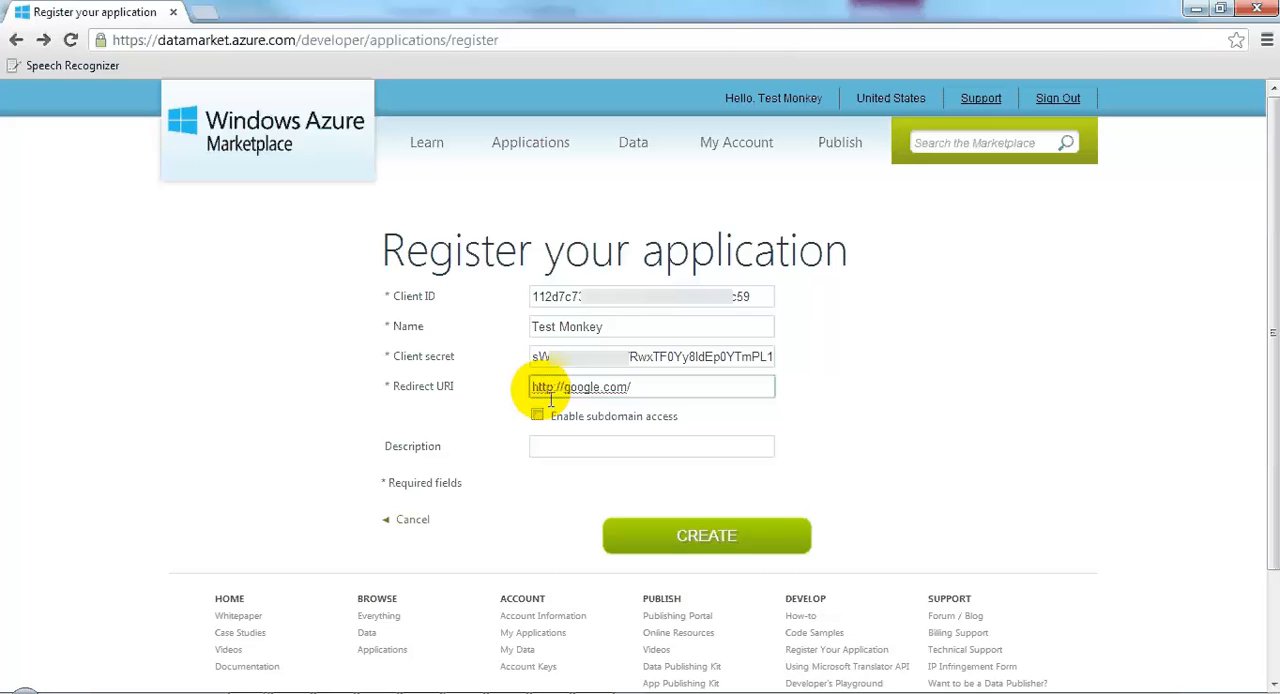
mouse_move(538, 415)
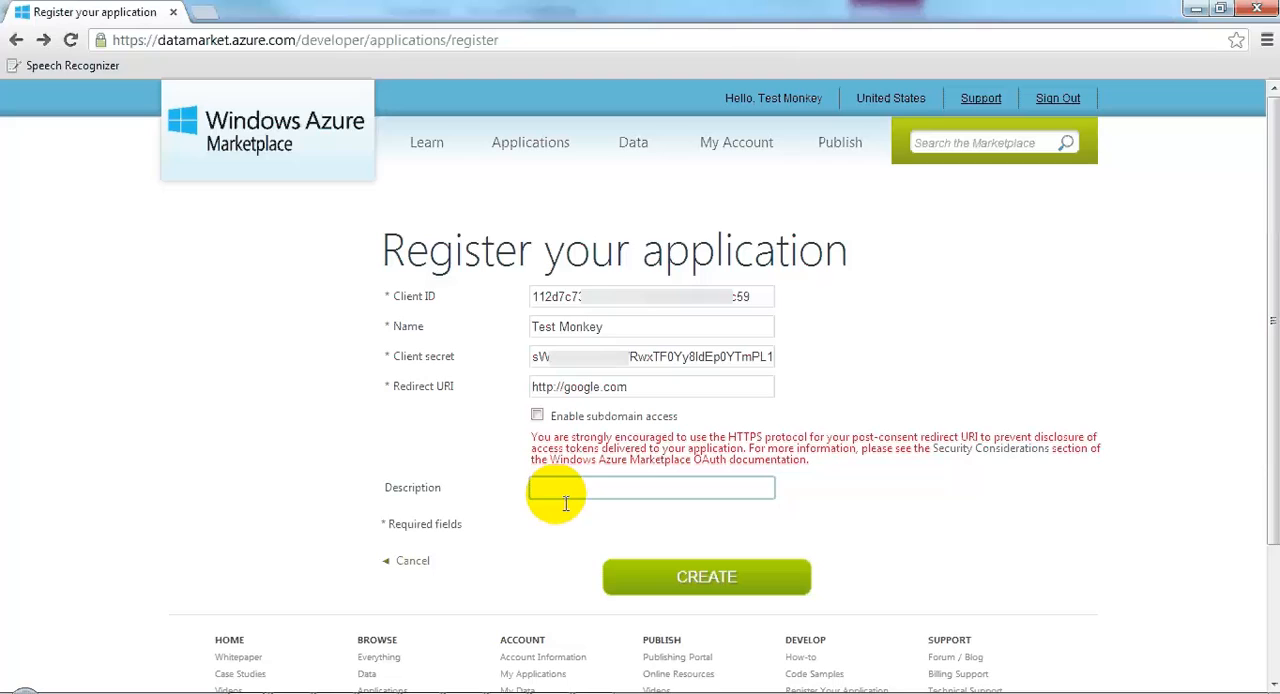
type("Access")
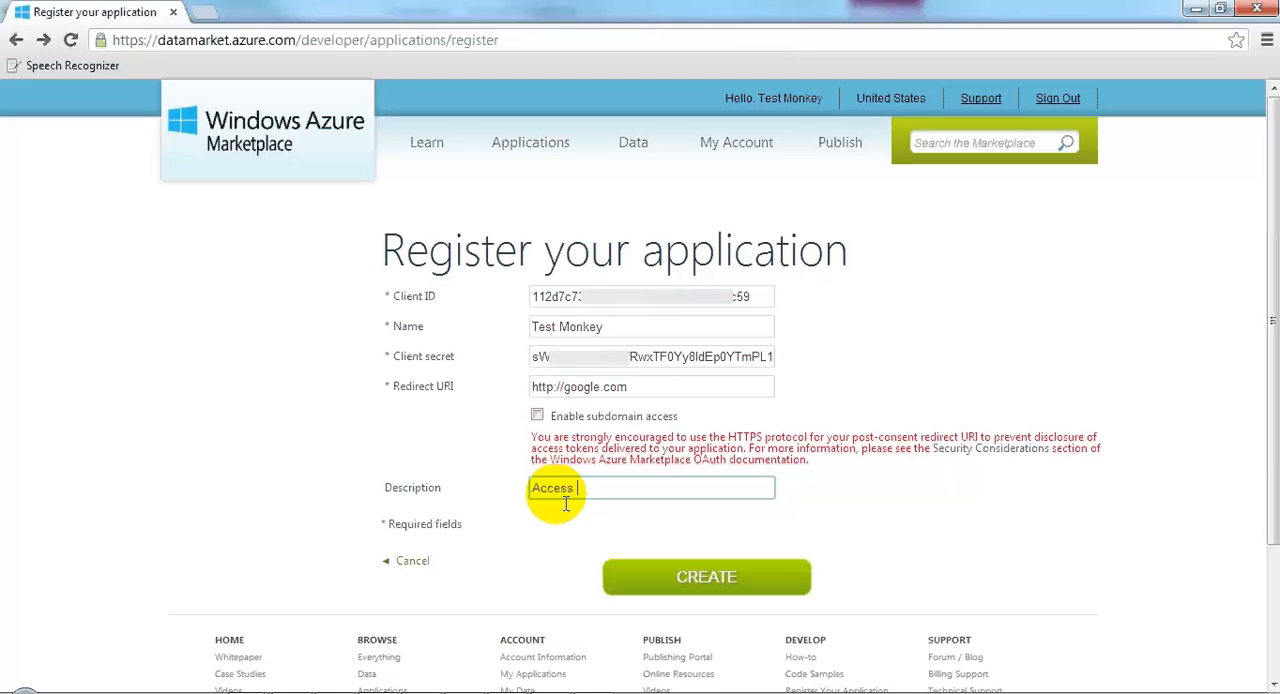
type("for CA")
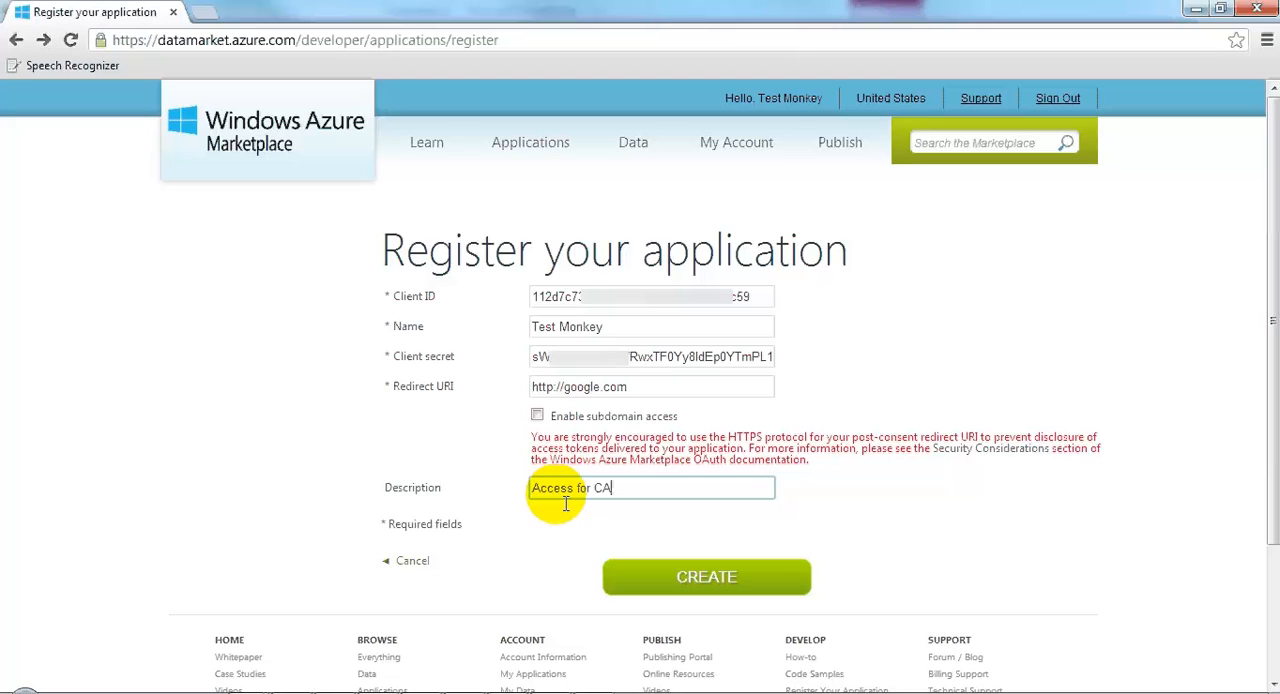
type("T tools")
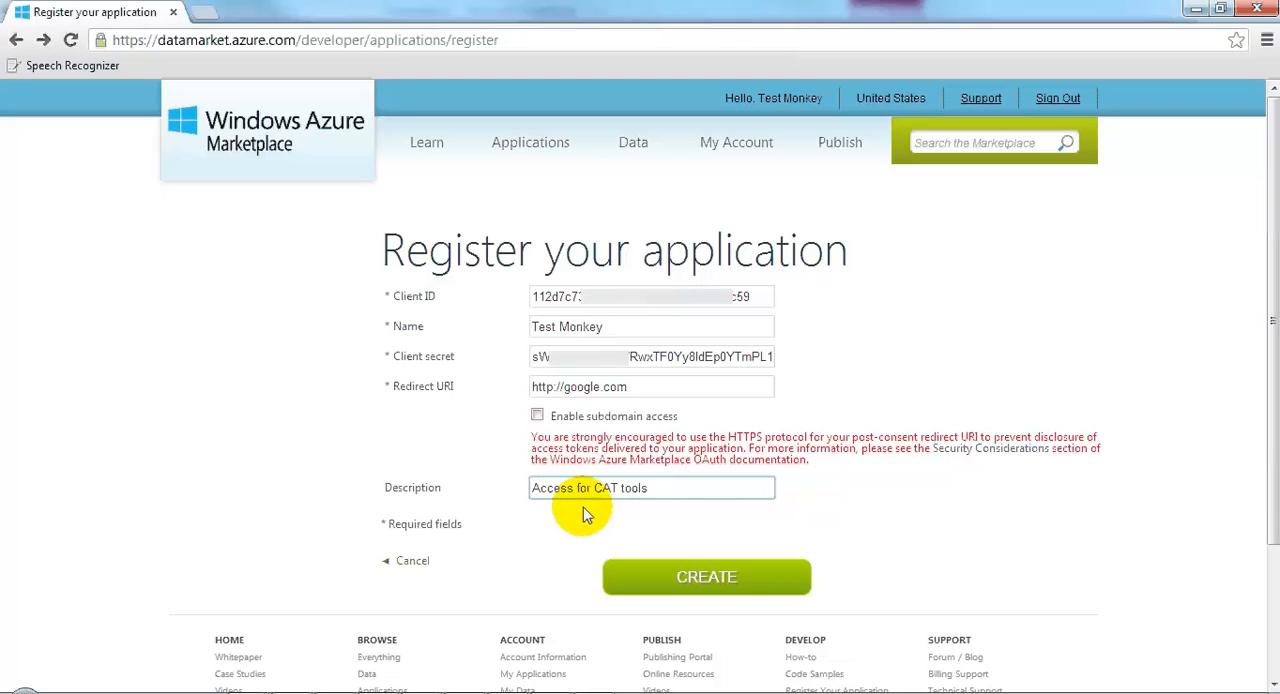
left_click(706, 576)
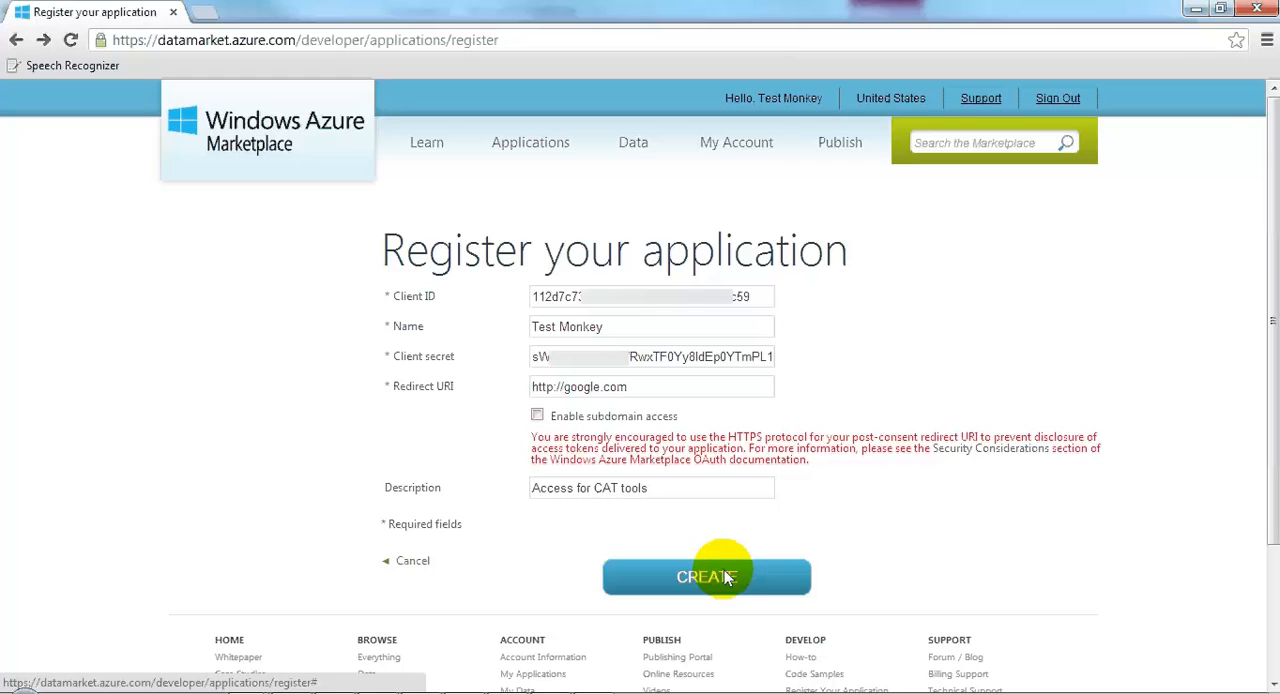
left_click(706, 576)
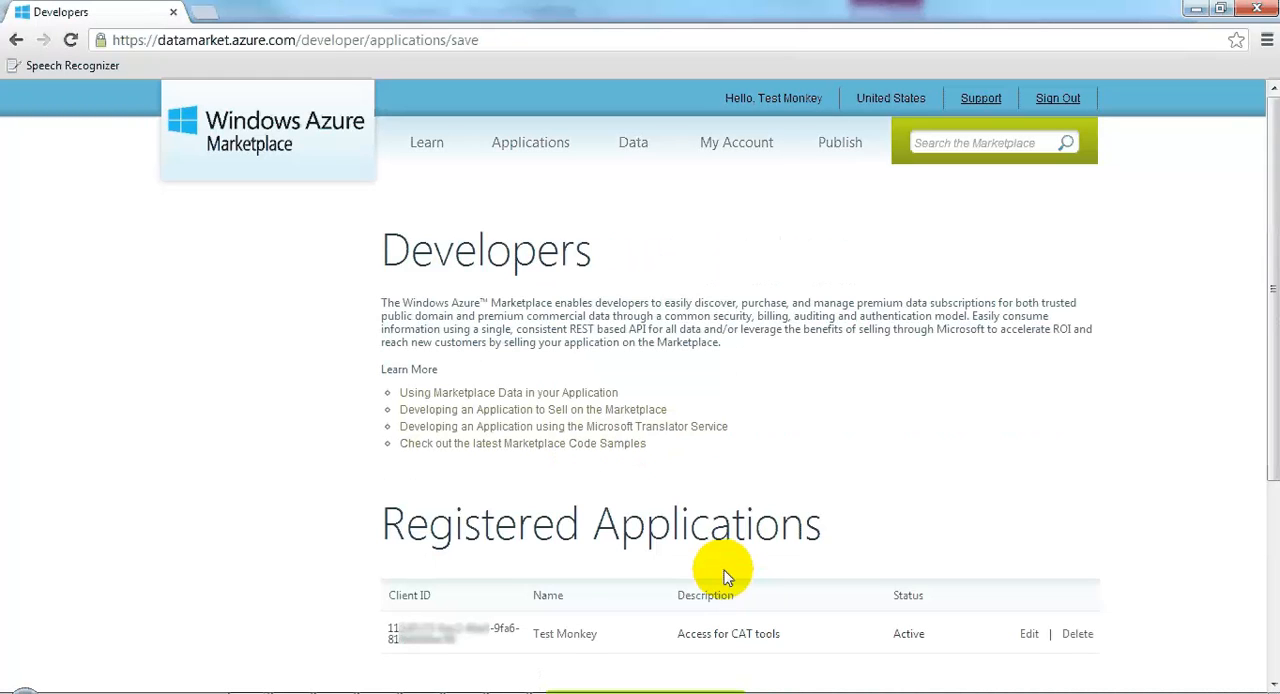
mouse_move(758, 578)
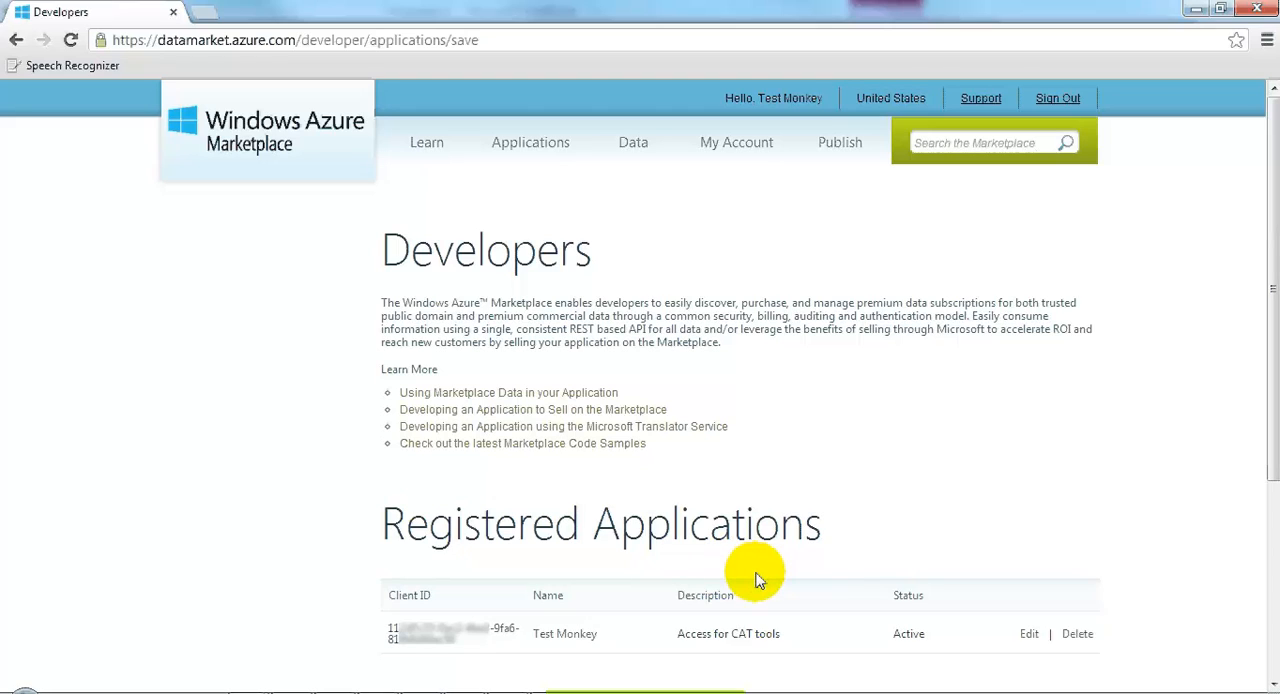
mouse_move(518, 633)
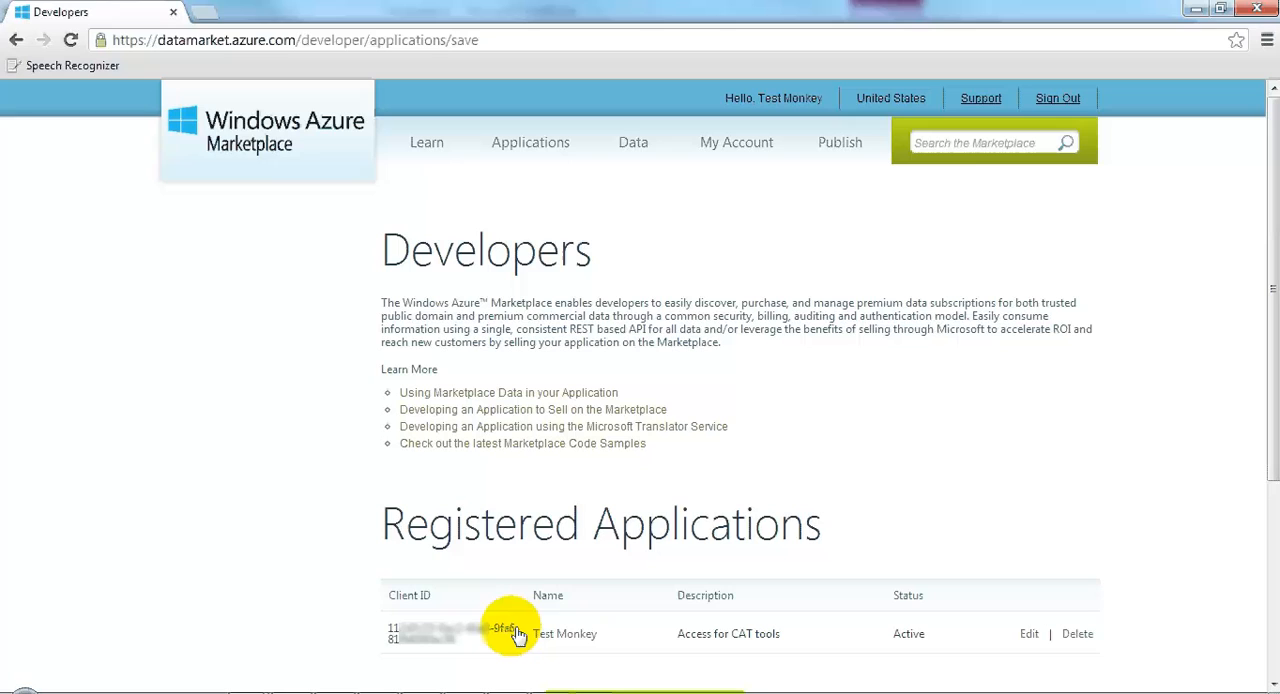
Step: Open the Test Monkey row in Registered Applications to reach its Edit application page
left_click(512, 633)
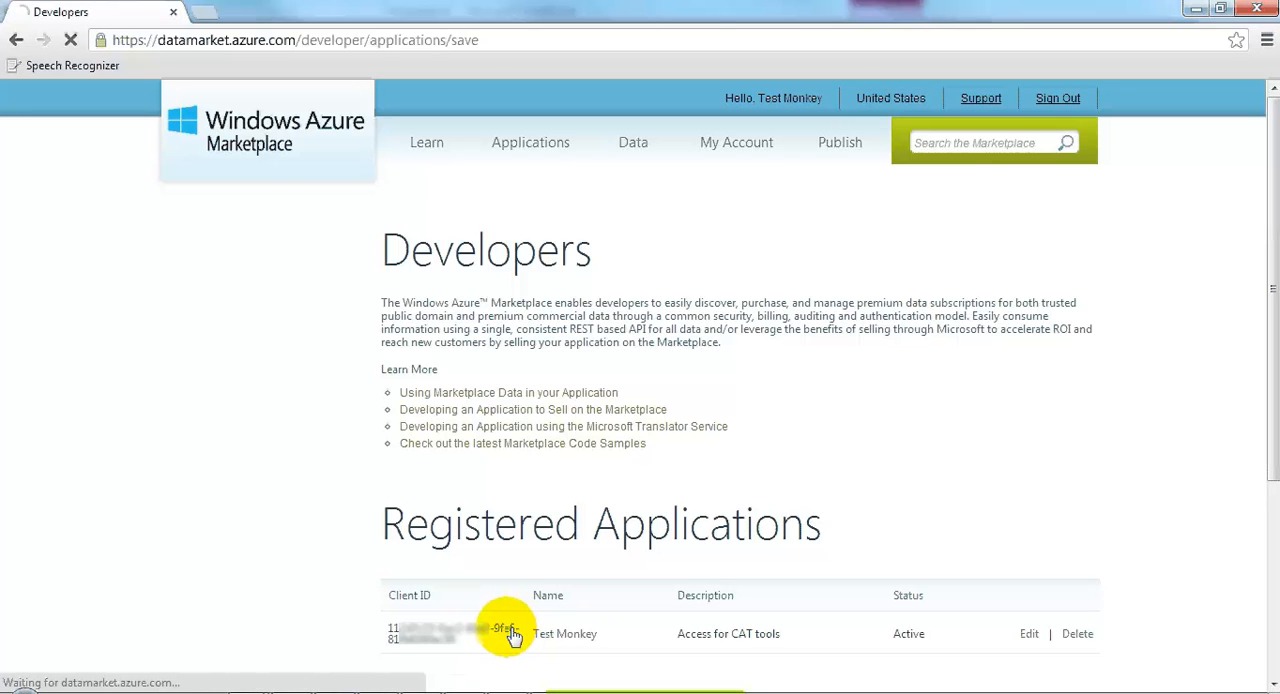
left_click(1029, 633)
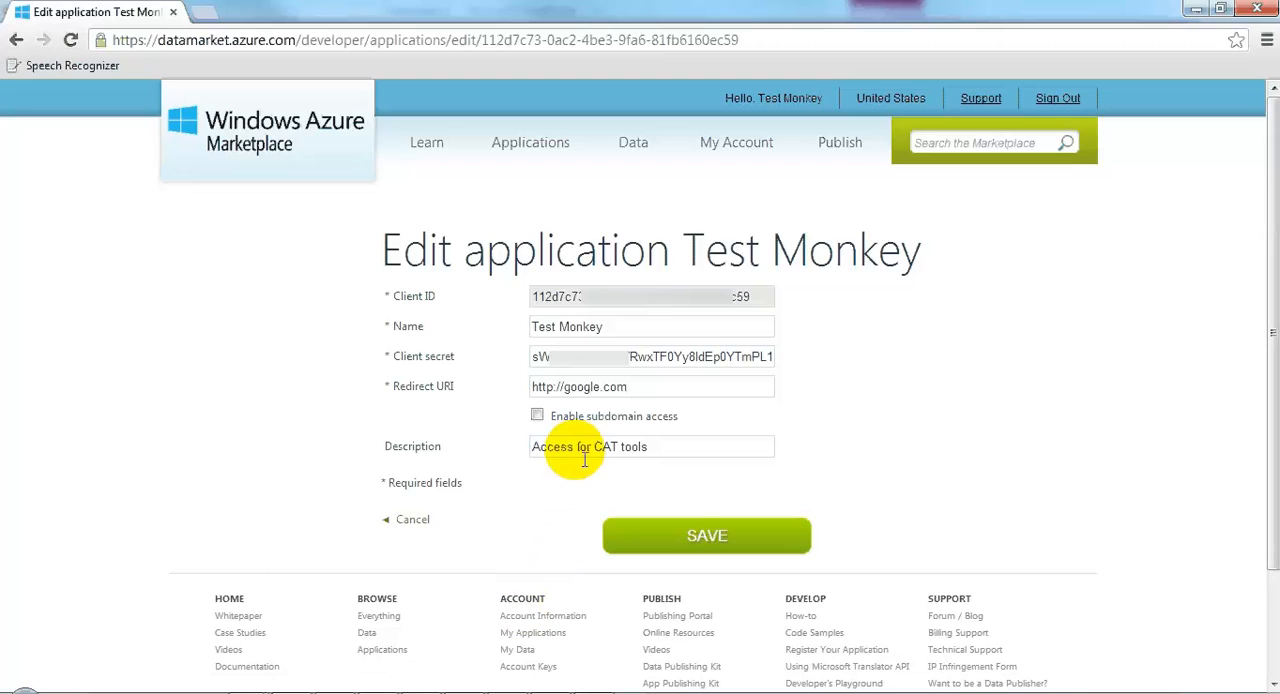
mouse_move(620, 302)
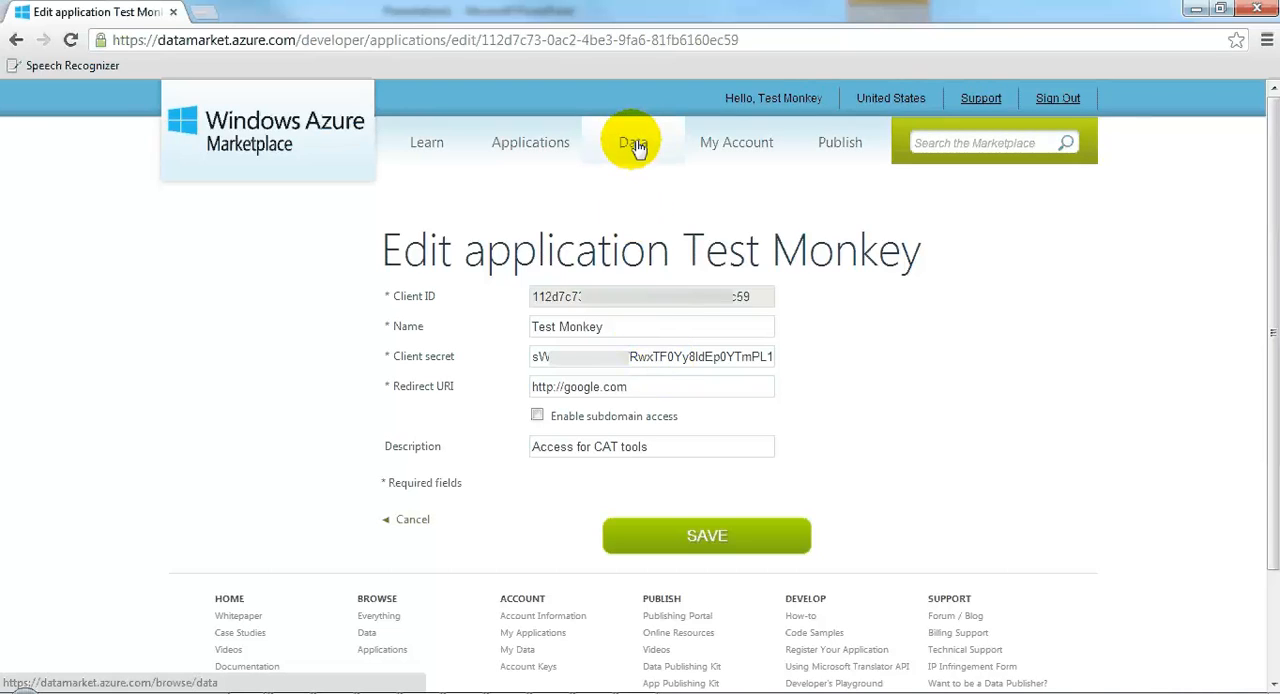
Step: Search the Data catalog for 'translator' and open the Microsoft Translator offering
left_click(632, 142)
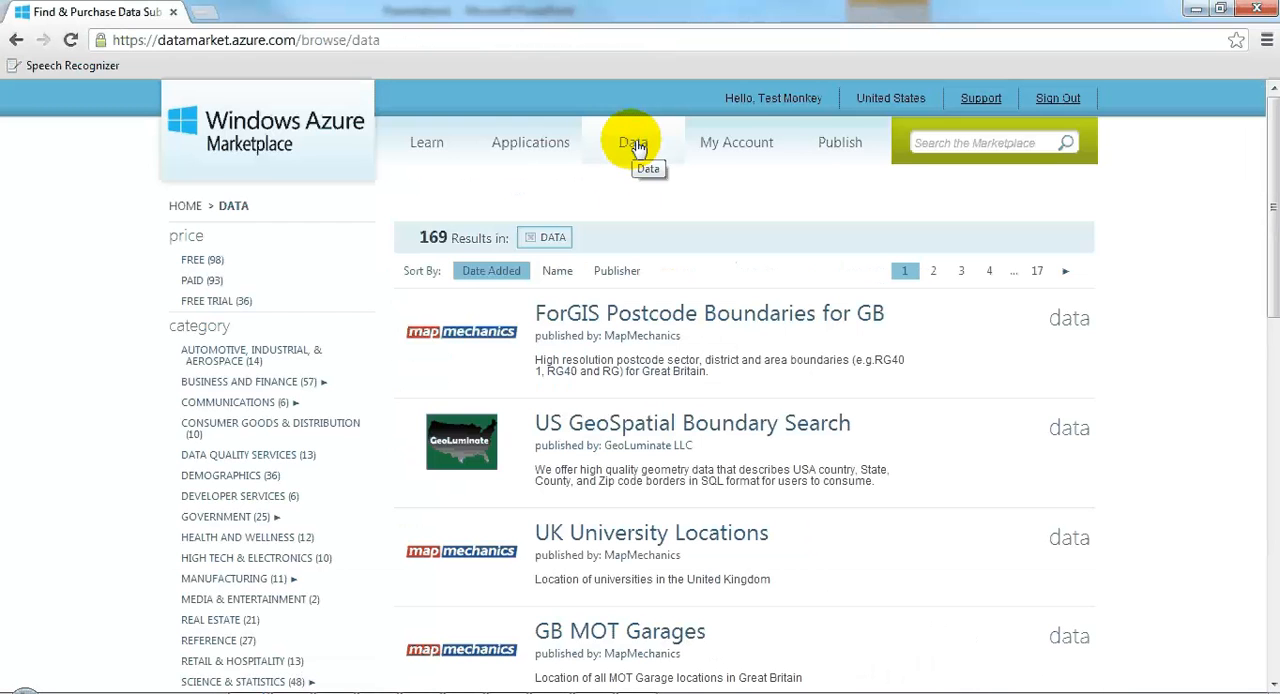
left_click(980, 142)
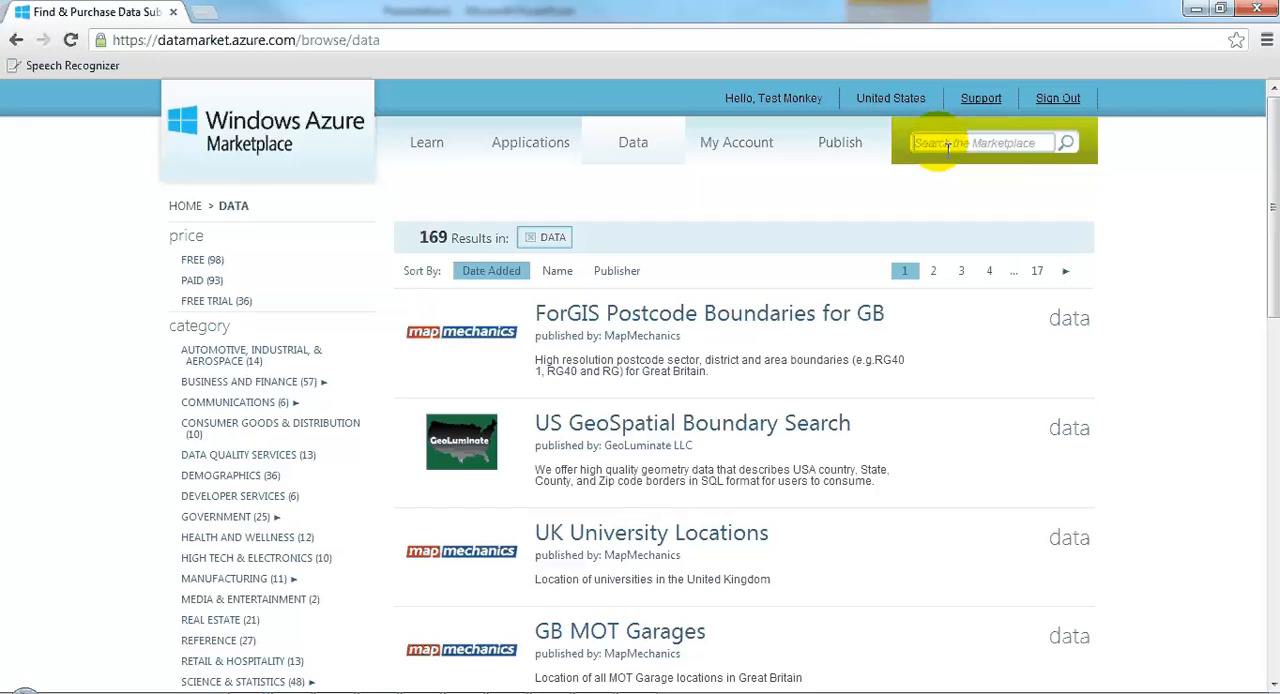
type("transit")
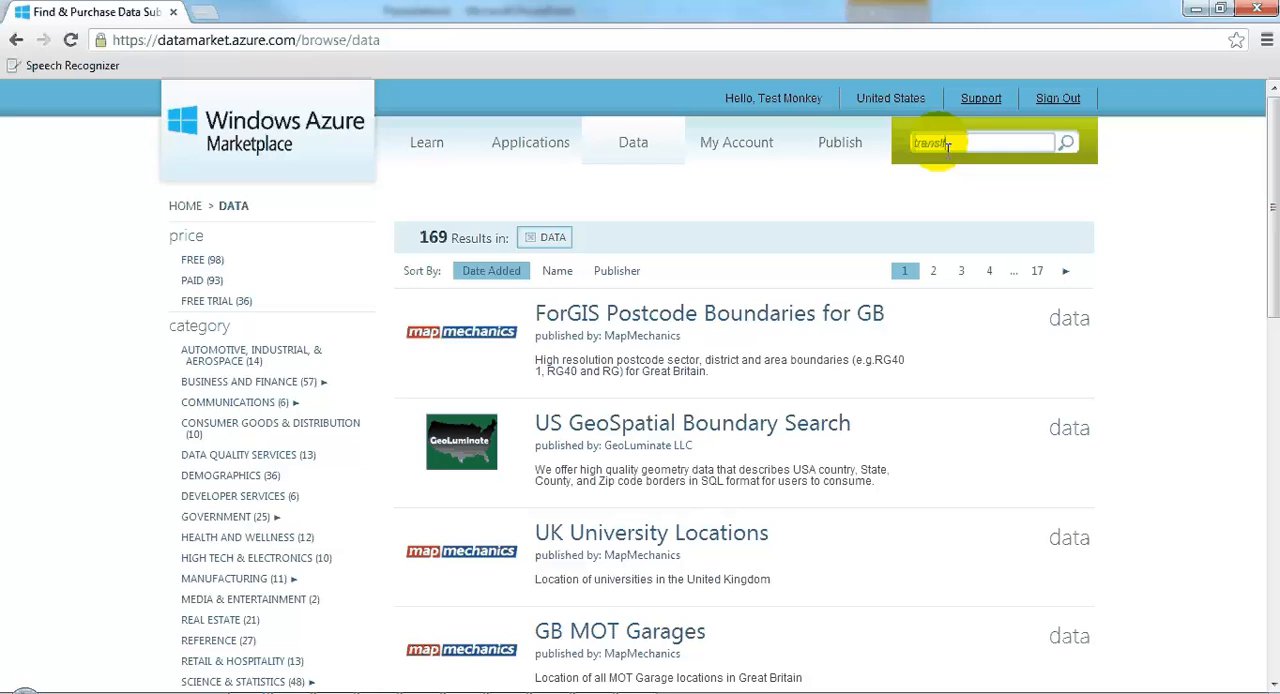
type("translator")
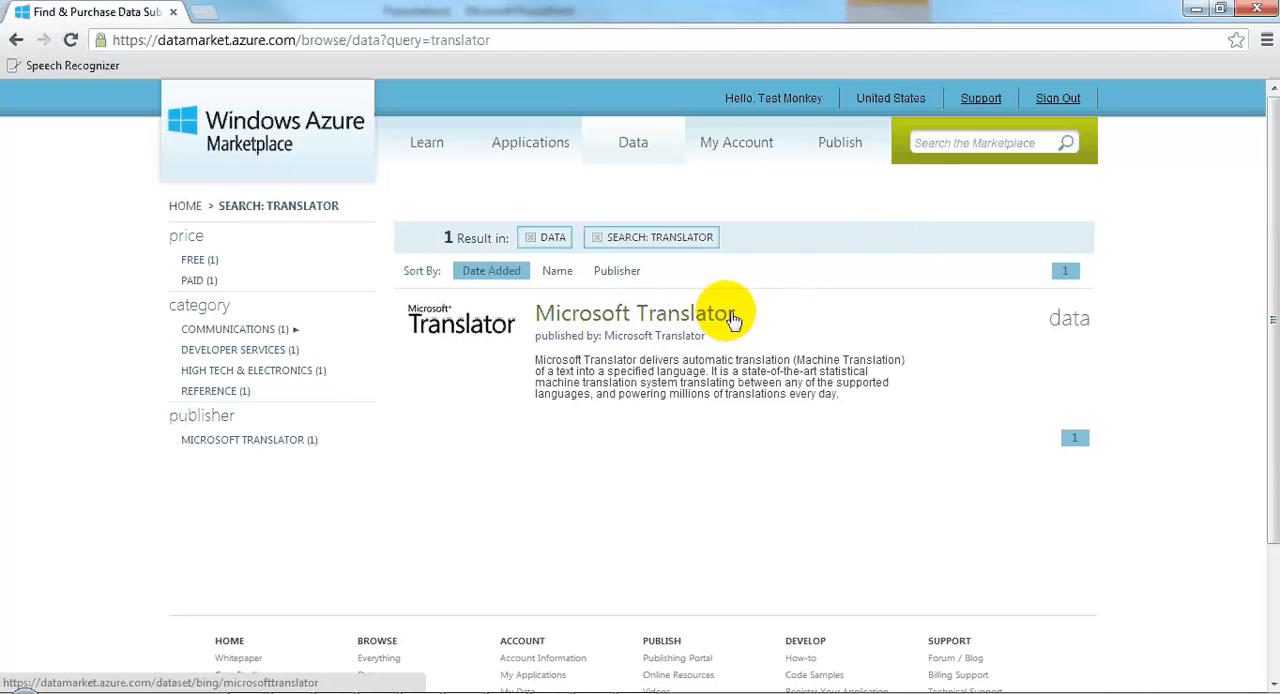
left_click(634, 313)
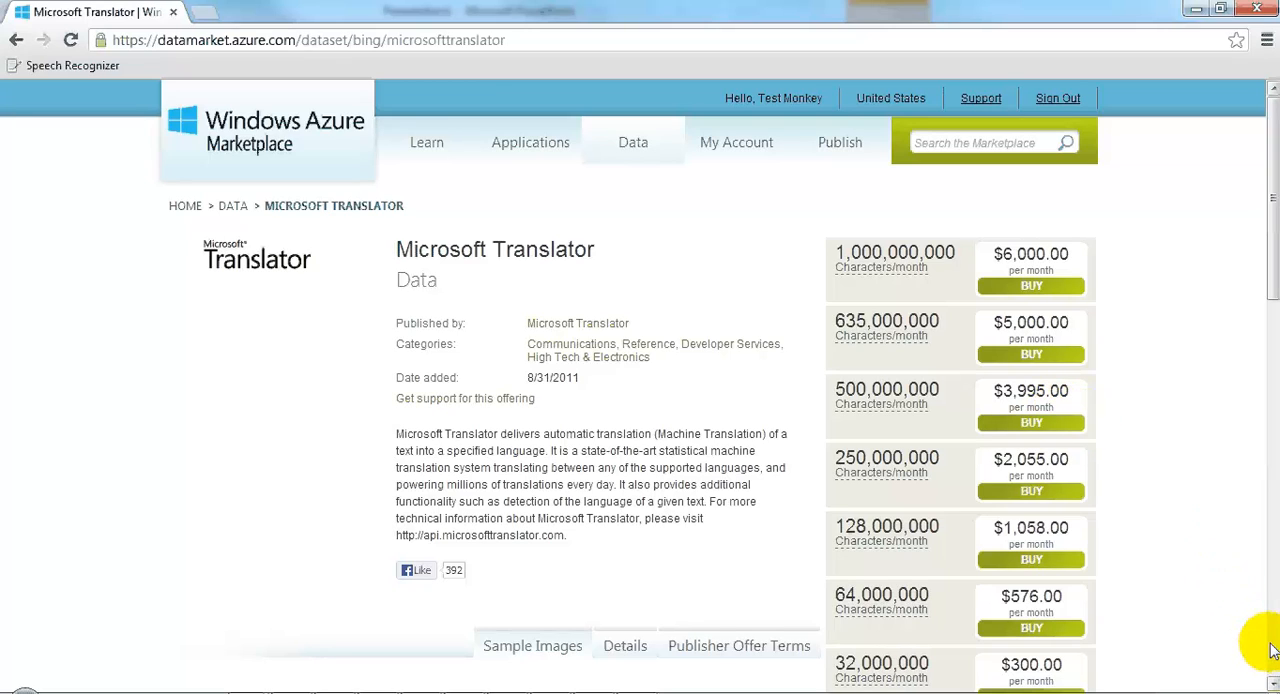
Step: Sign up for the $0.00 2,000,000-character tier, accept the offer terms, and reach the Thank You receipt
scroll("down", 3)
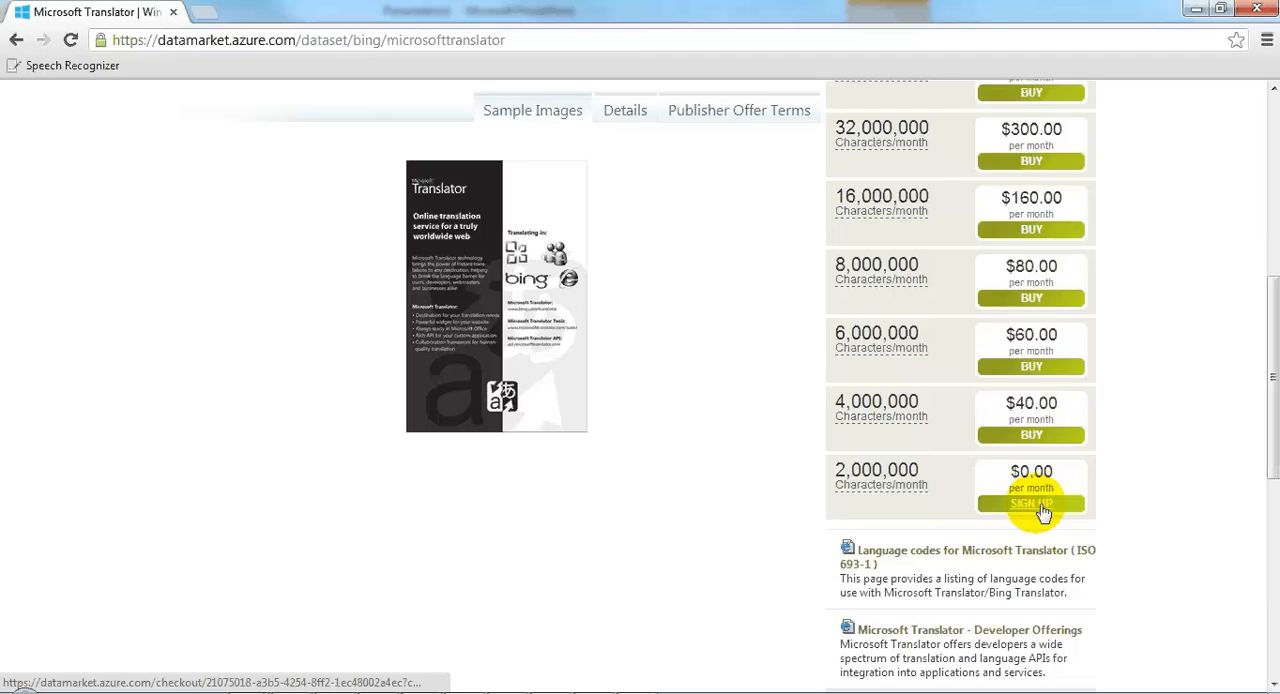
left_click(1031, 503)
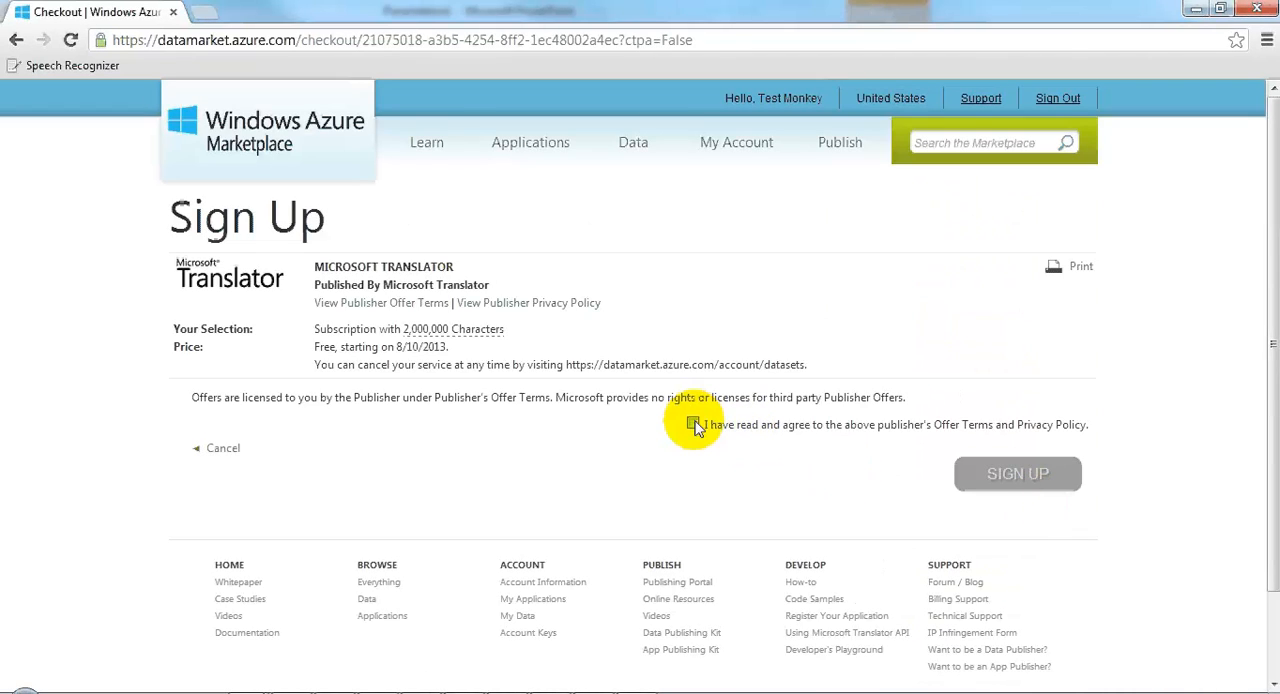
left_click(693, 424)
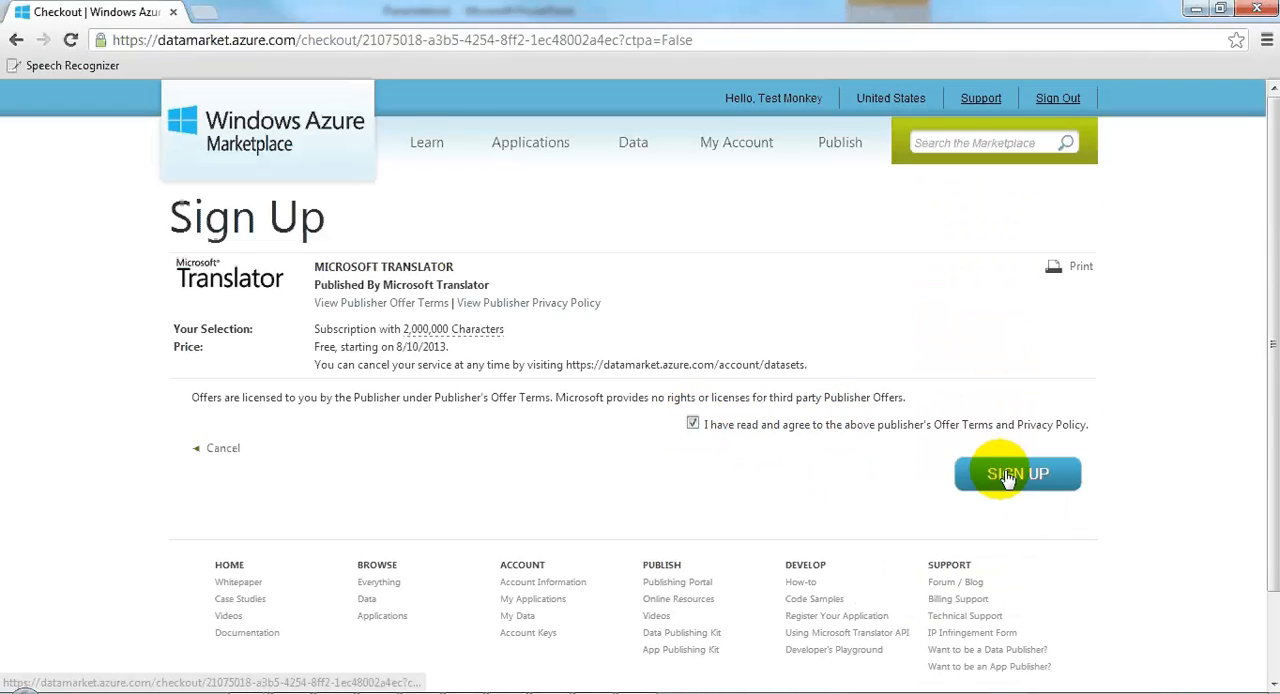
left_click(1017, 473)
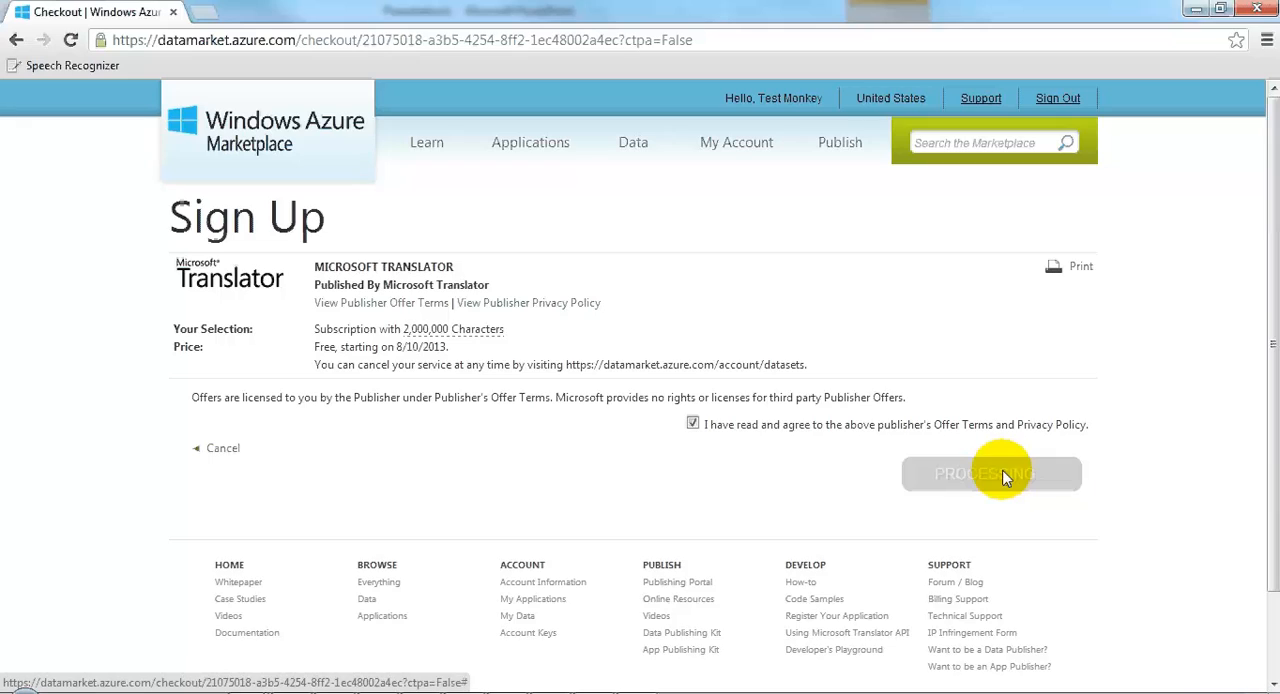
left_click(990, 473)
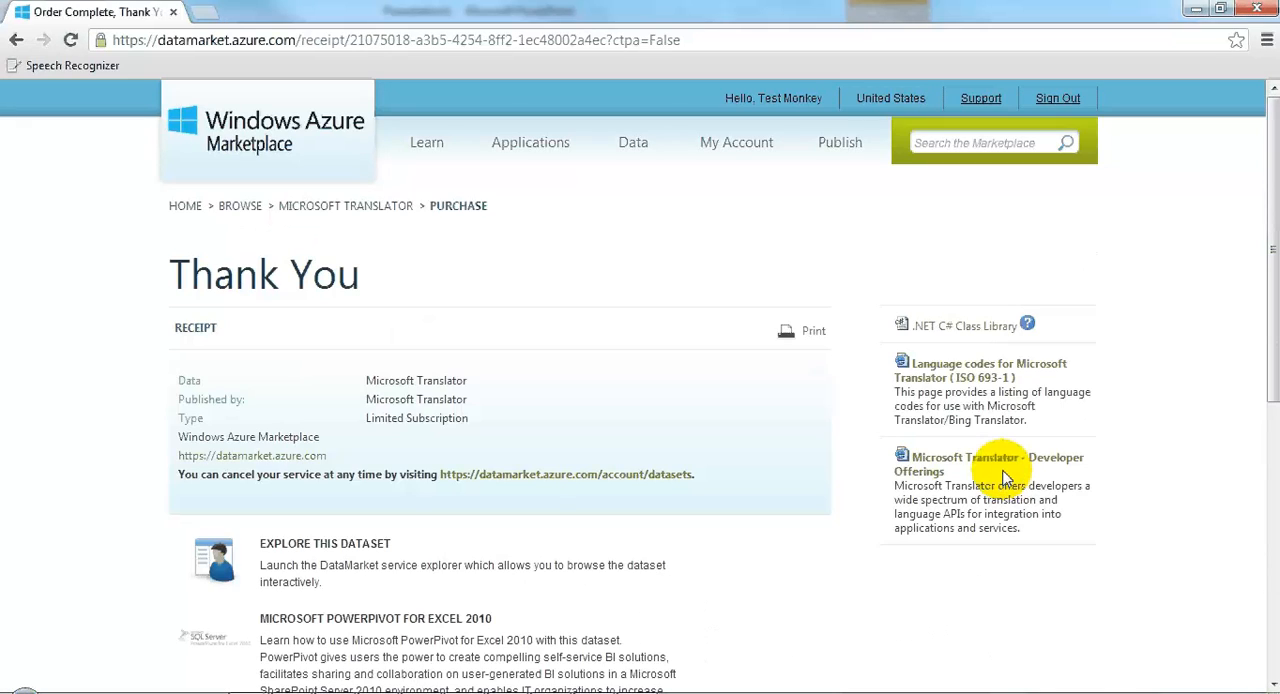